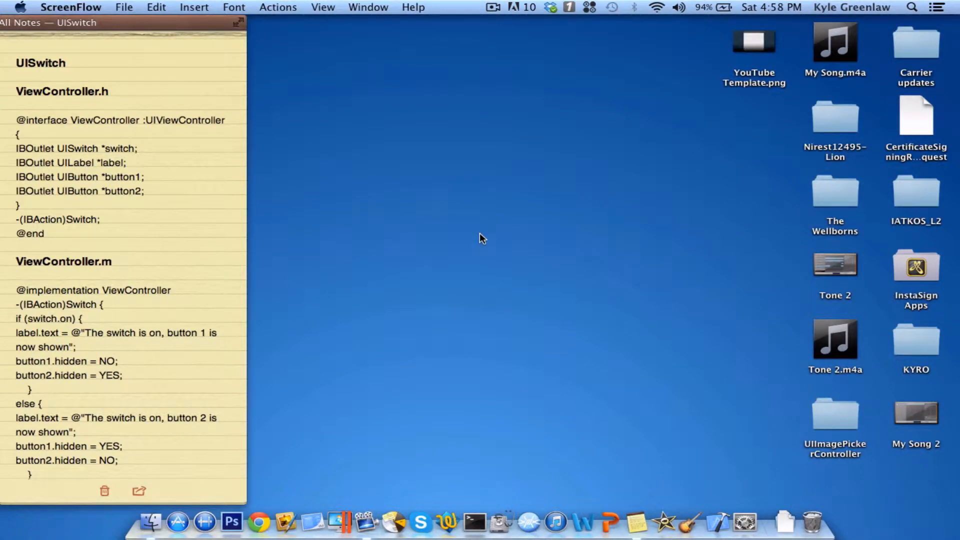
mouse_move(174, 75)
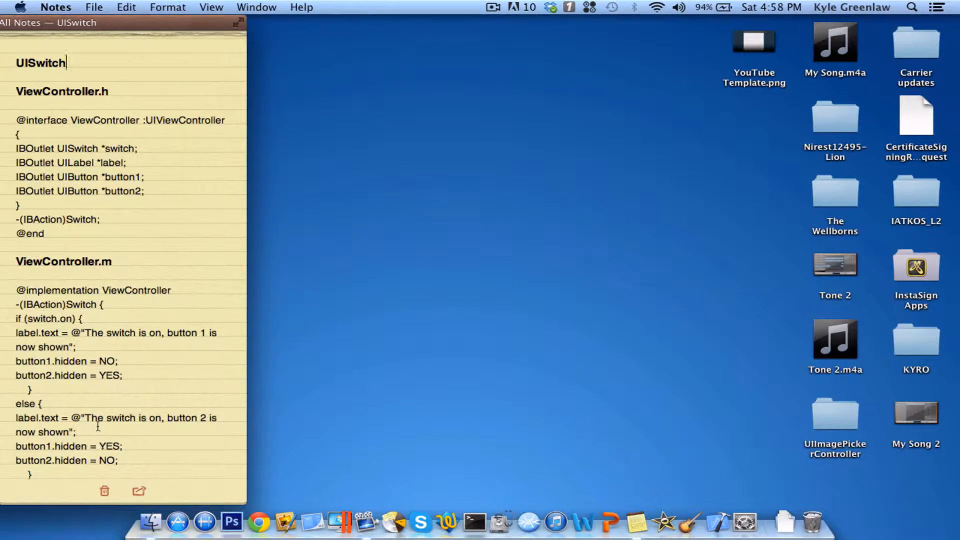
mouse_move(689, 502)
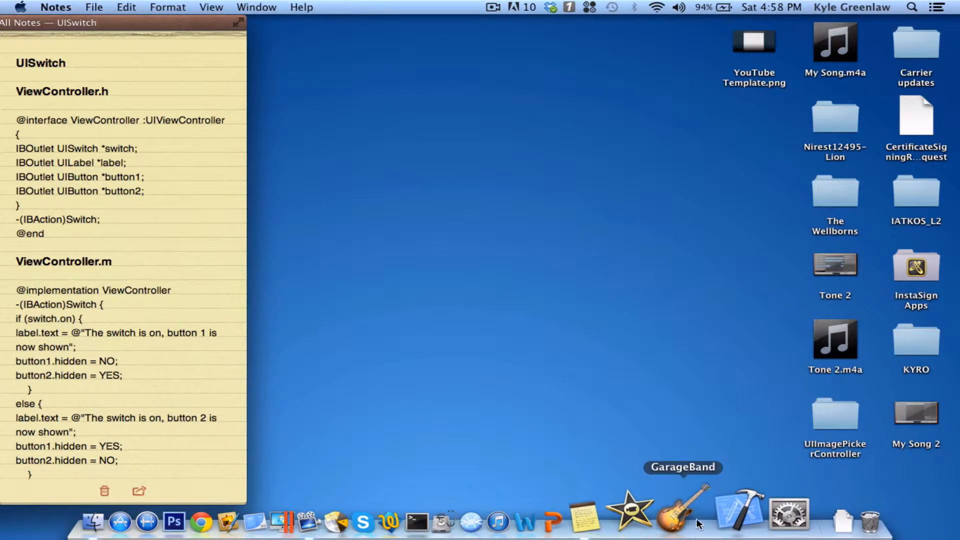
Step: Create a new Single View Application project named UISwitch and save it
click(724, 507)
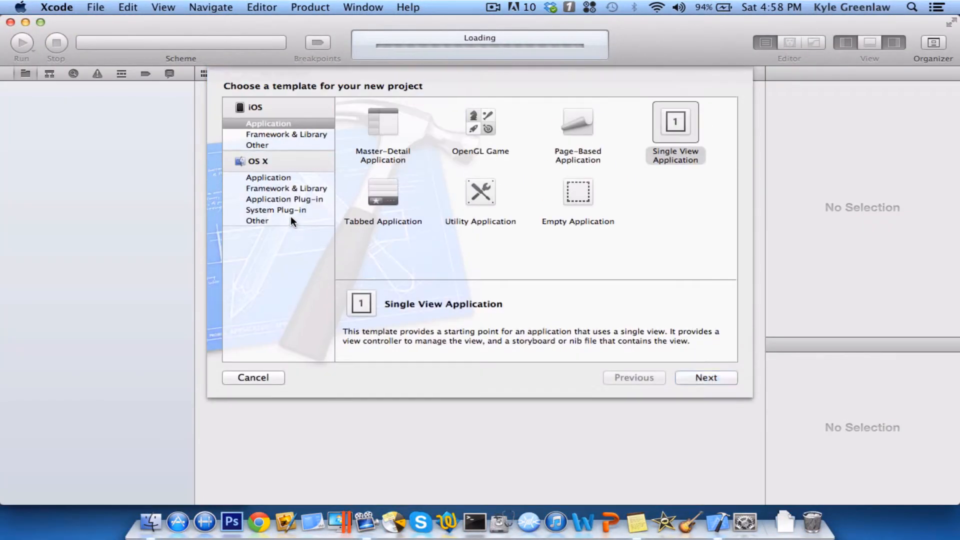
click(674, 121)
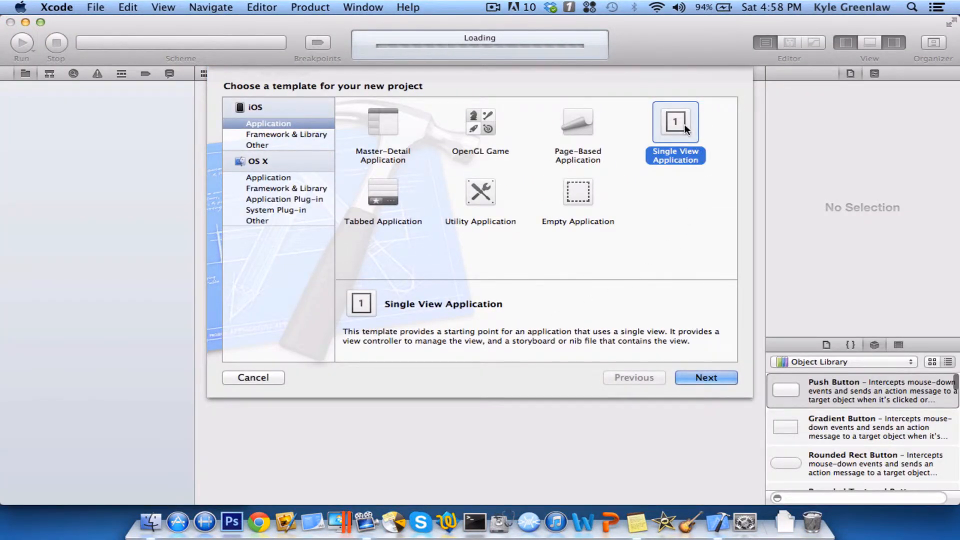
click(705, 377)
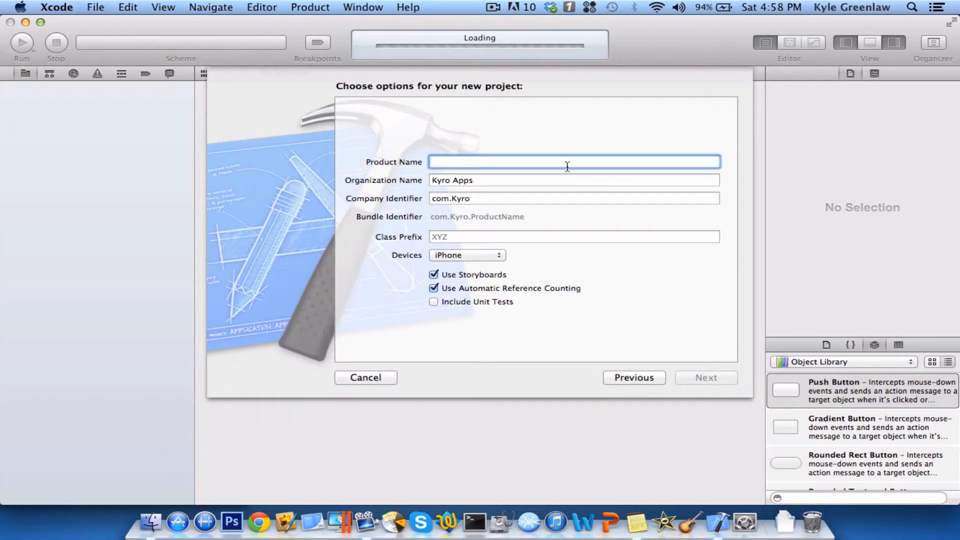
text(UISwitch)
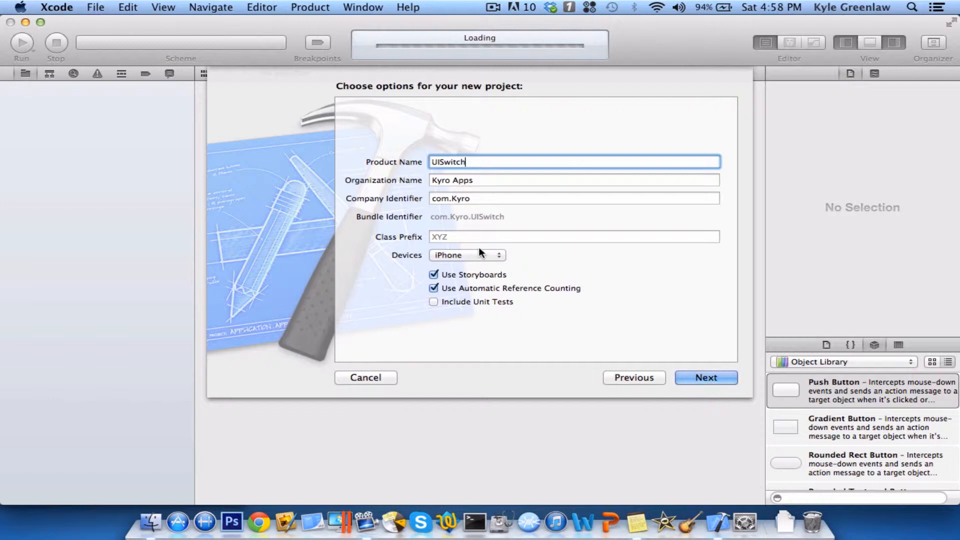
mouse_move(462, 260)
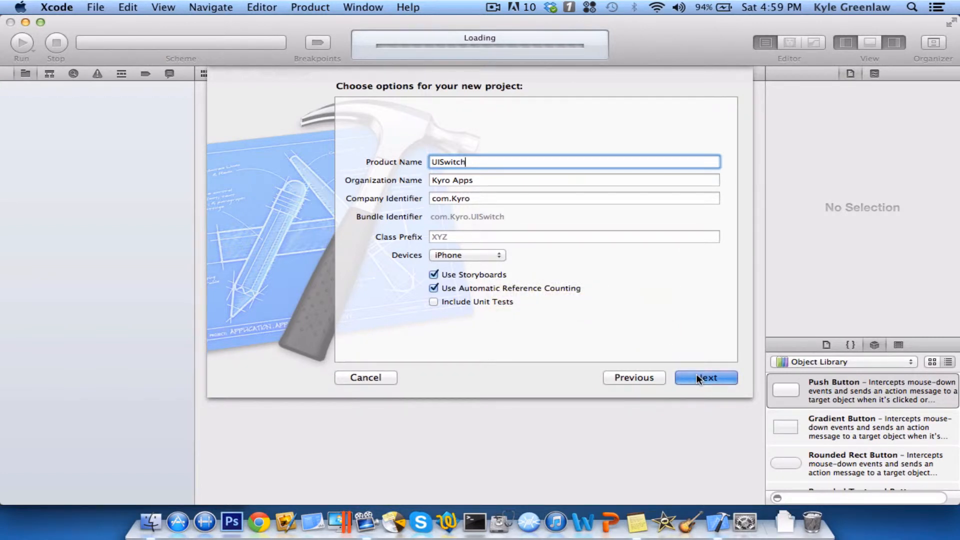
click(706, 377)
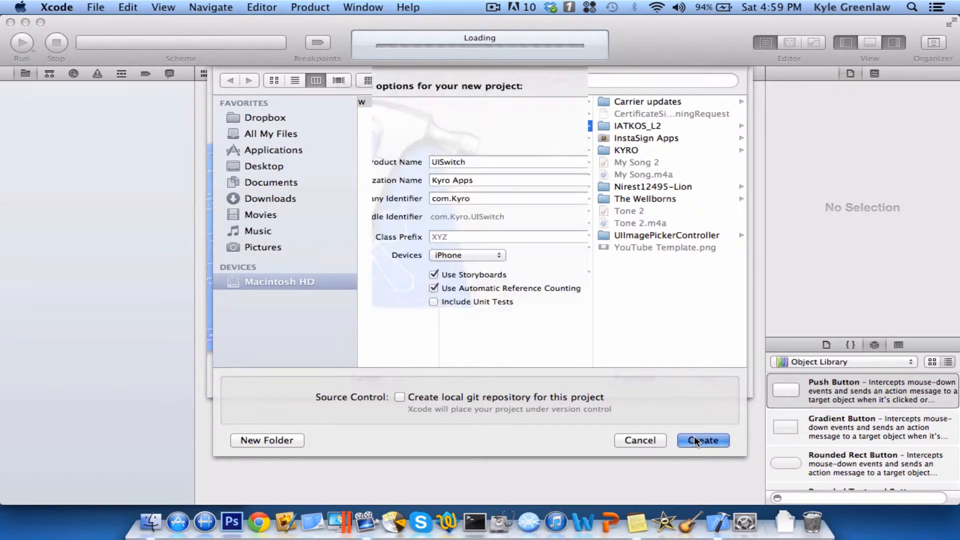
click(703, 440)
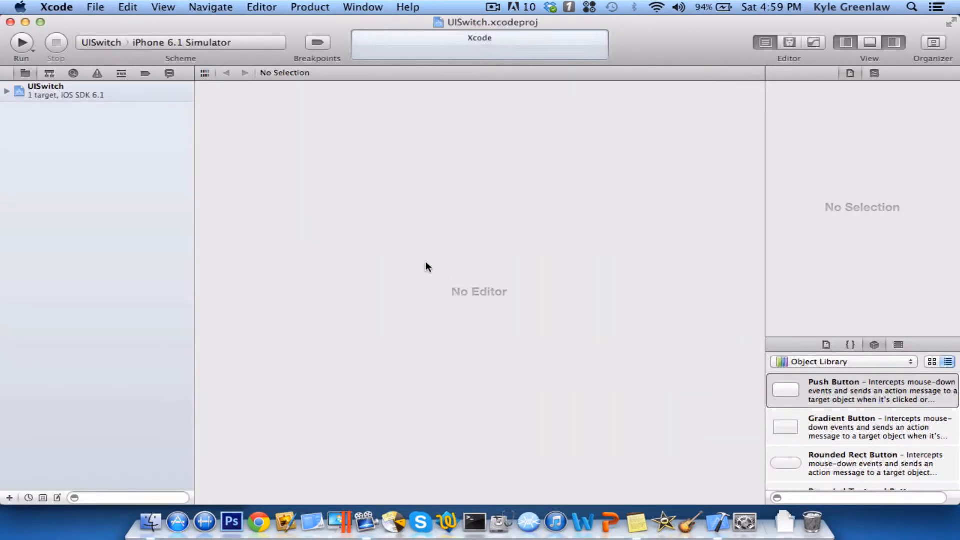
mouse_move(374, 236)
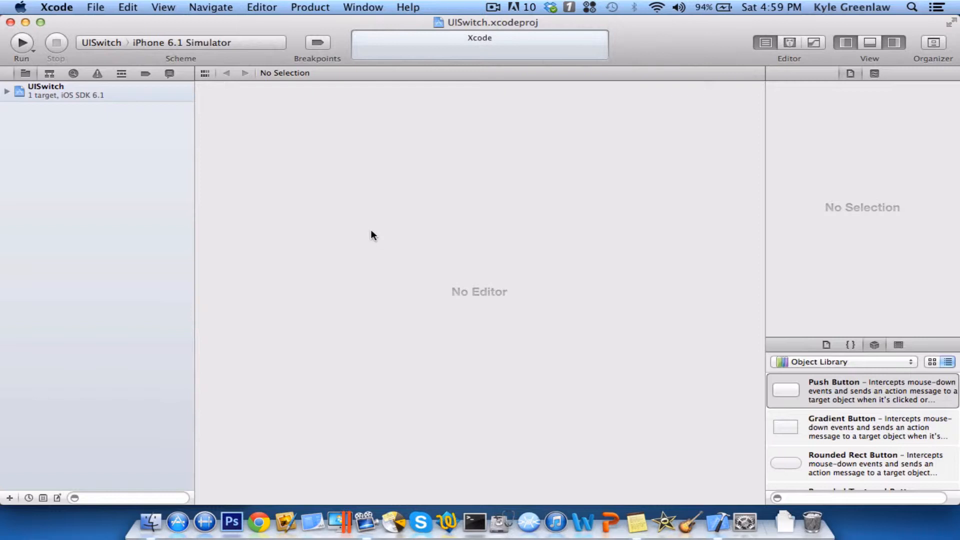
Step: Expand the UISwitch project in the navigator to show its files and target summary
click(46, 90)
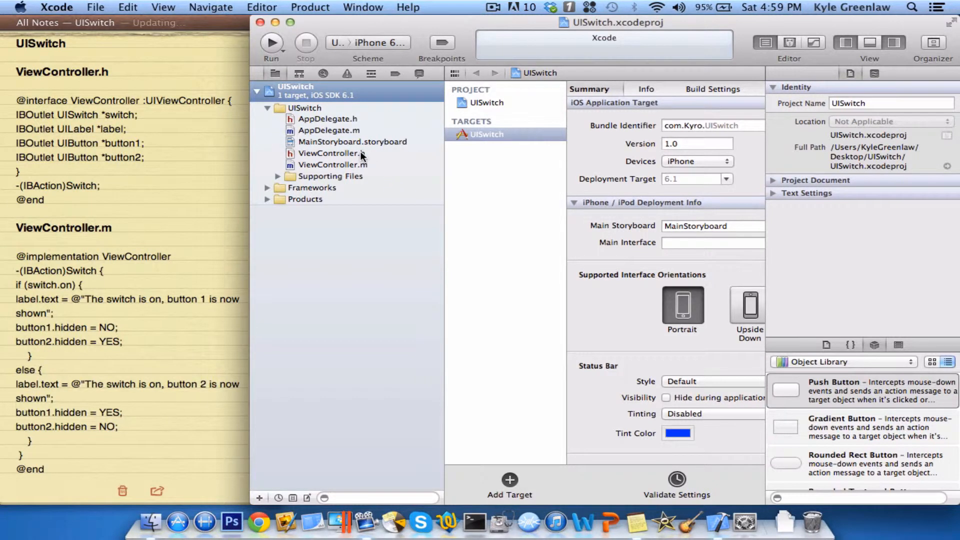
Step: In ViewController.h declare IBOutlet UISwitch *switch and IBOutlet UILabel *label
click(331, 153)
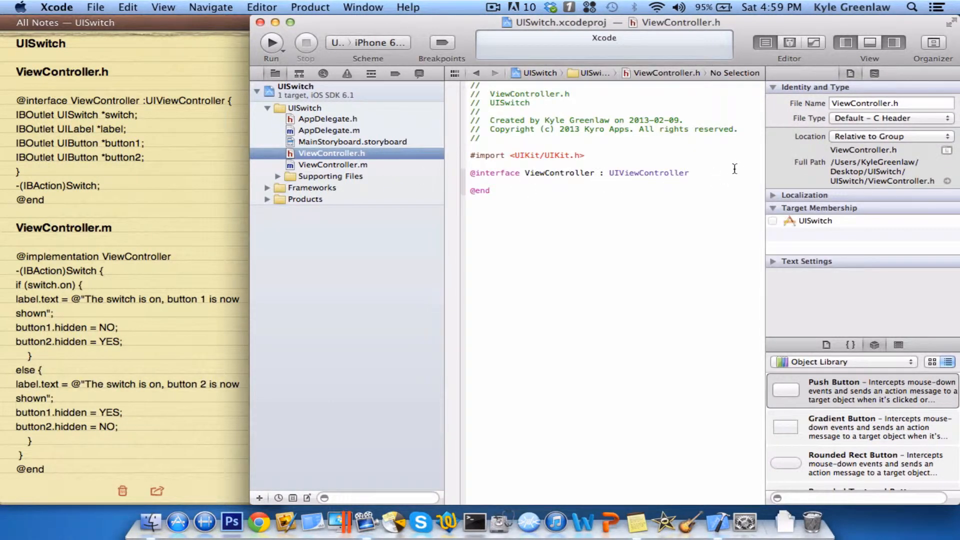
click(692, 173)
text( {)
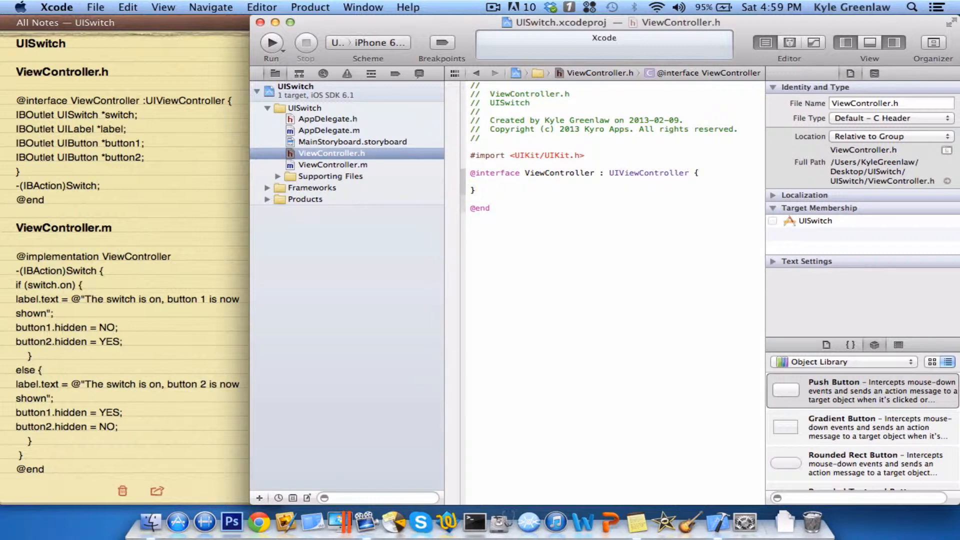
click(490, 182)
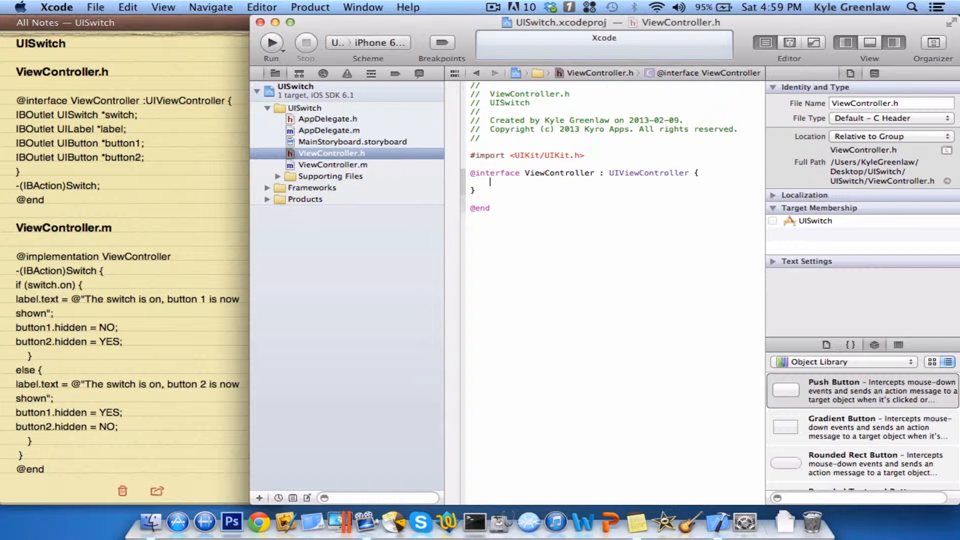
text(IBOutlet UISwitch)
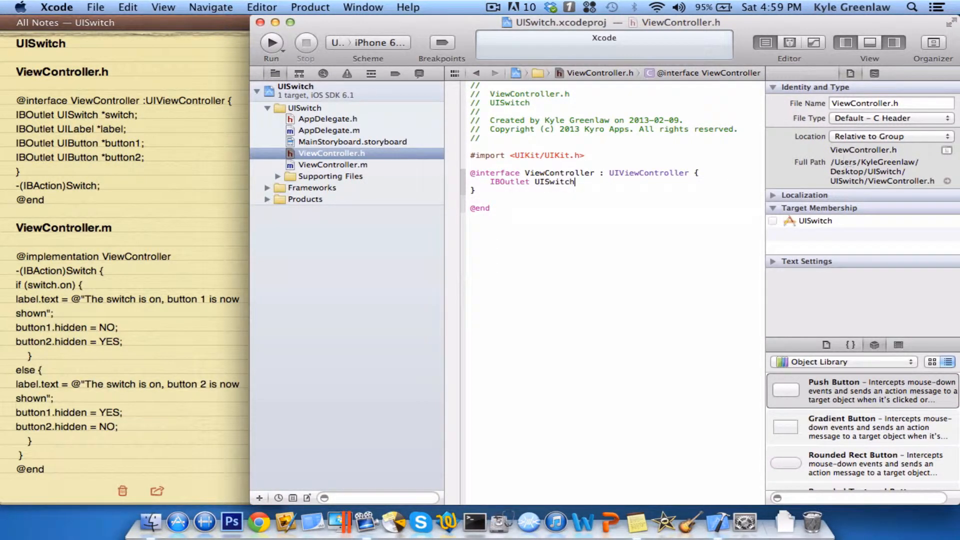
text(*)
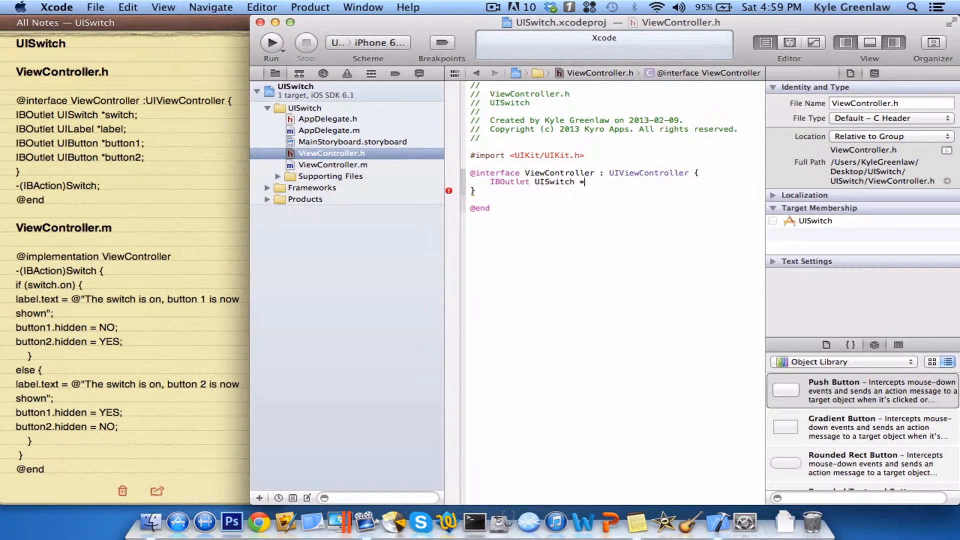
text(switch)
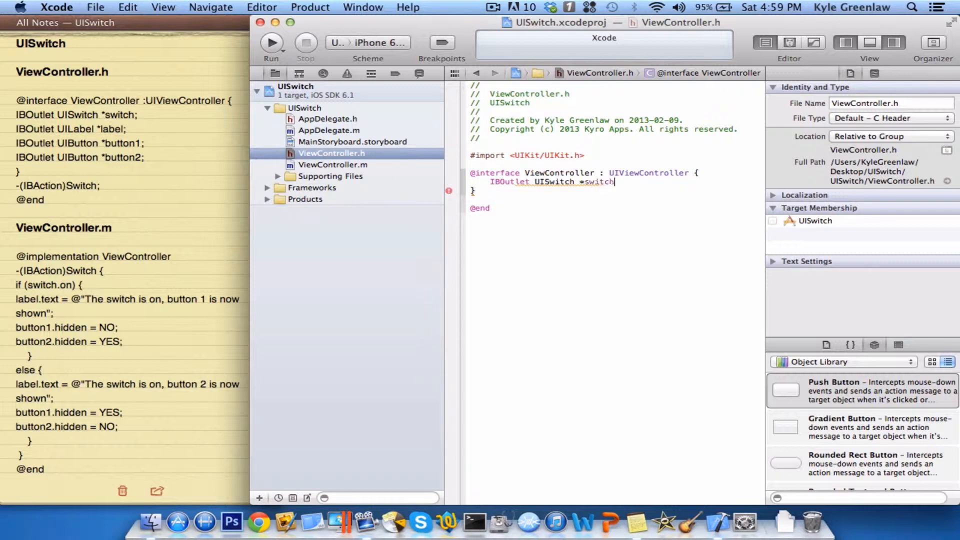
text(;)
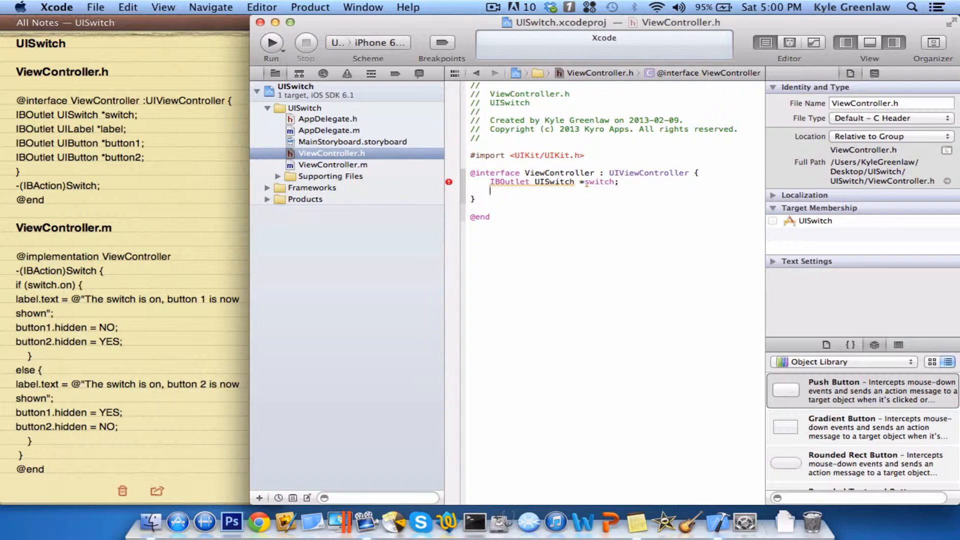
text(IBOutlet UIL)
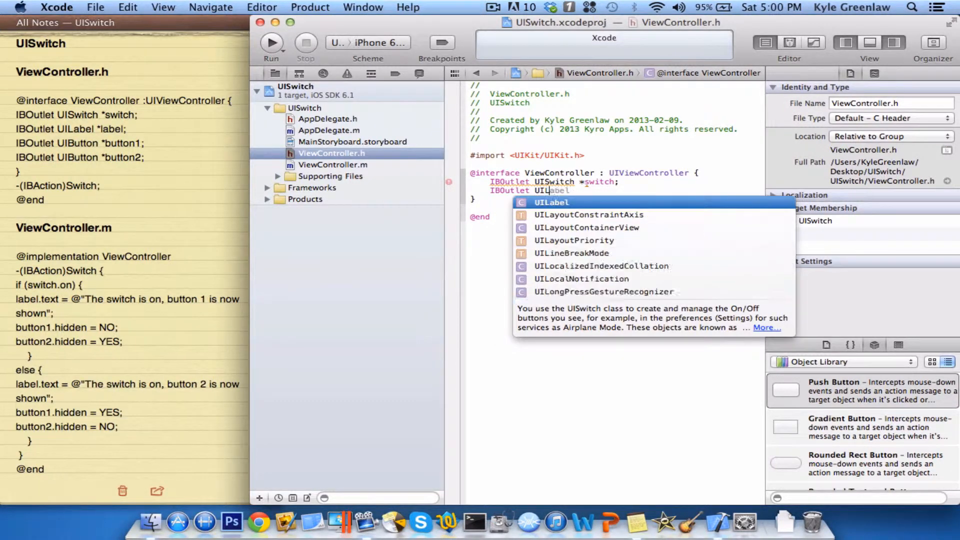
text(*)
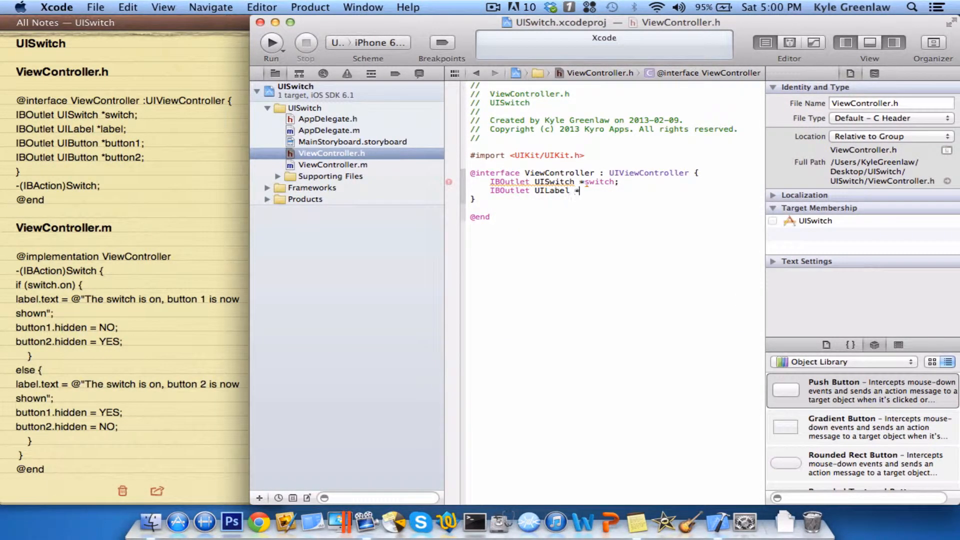
text(lab)
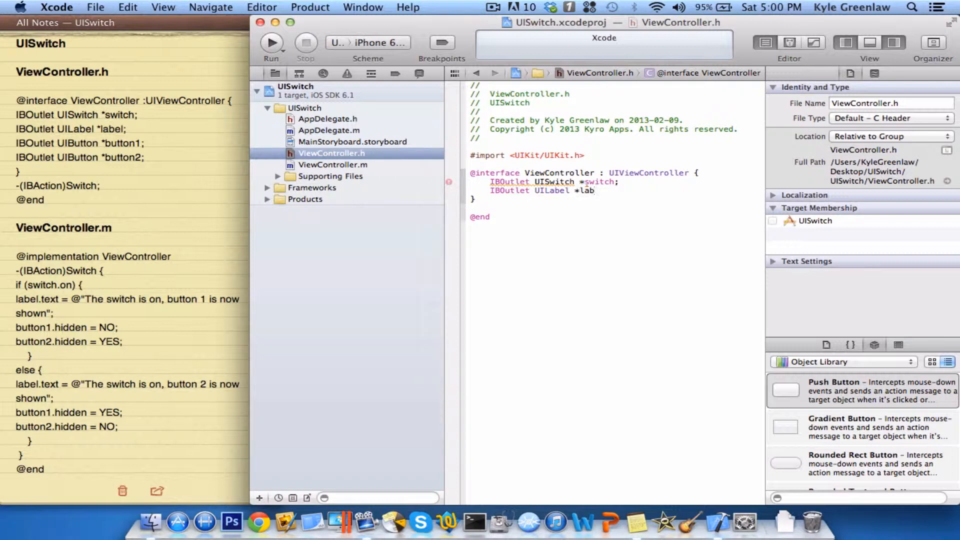
text(el;)
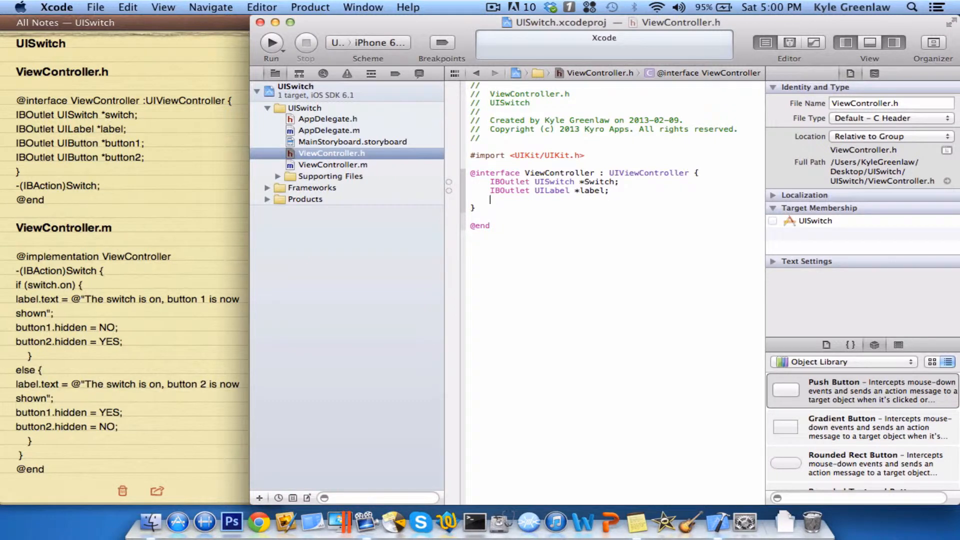
Step: Declare IBOutlet UIButton *button1 and UIButton *button2 outlets in the header
text(IBOutlet UI)
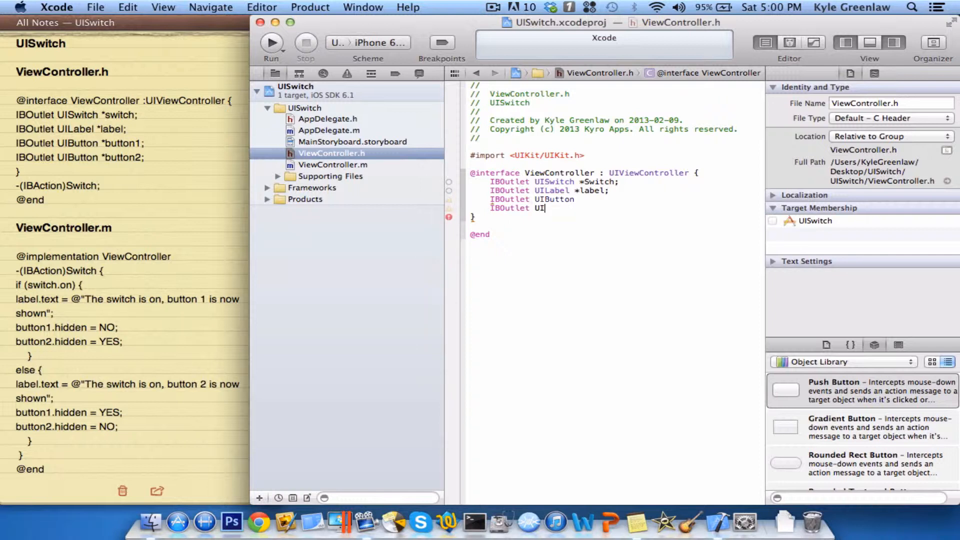
text(bu)
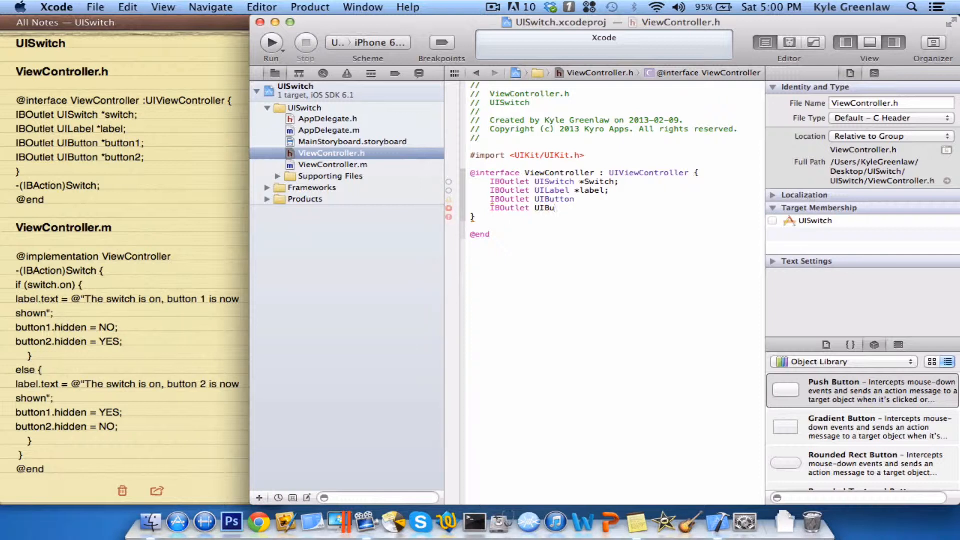
key(Backspace)
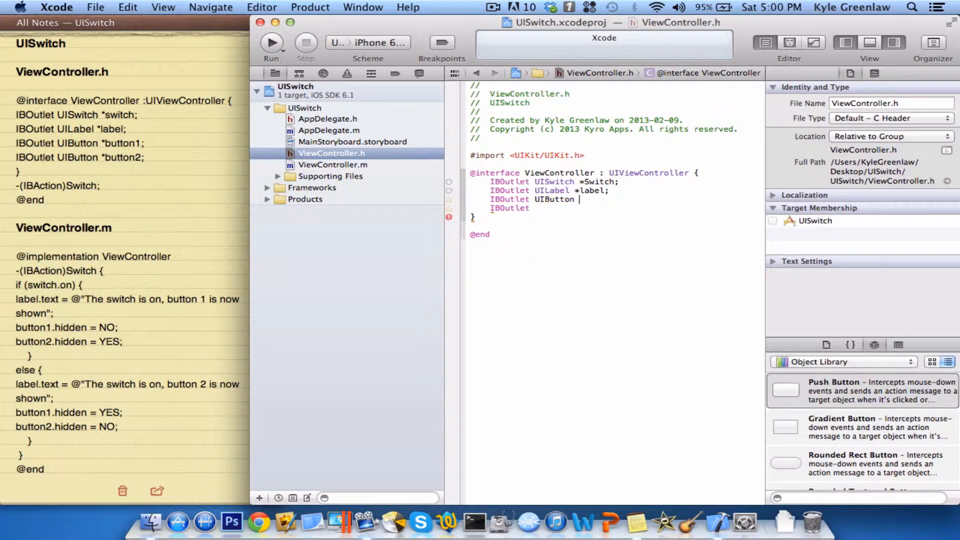
text(*)
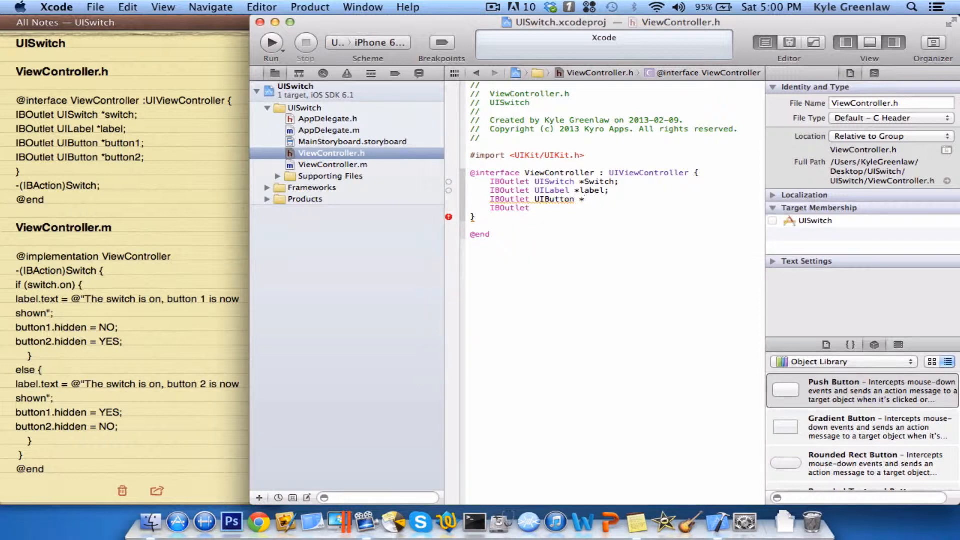
text(button1;)
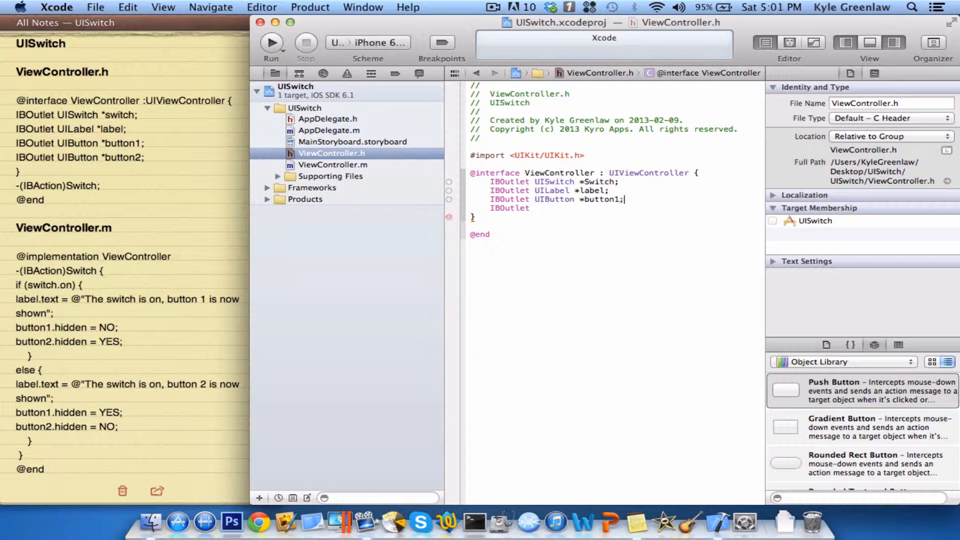
text(UIButton)
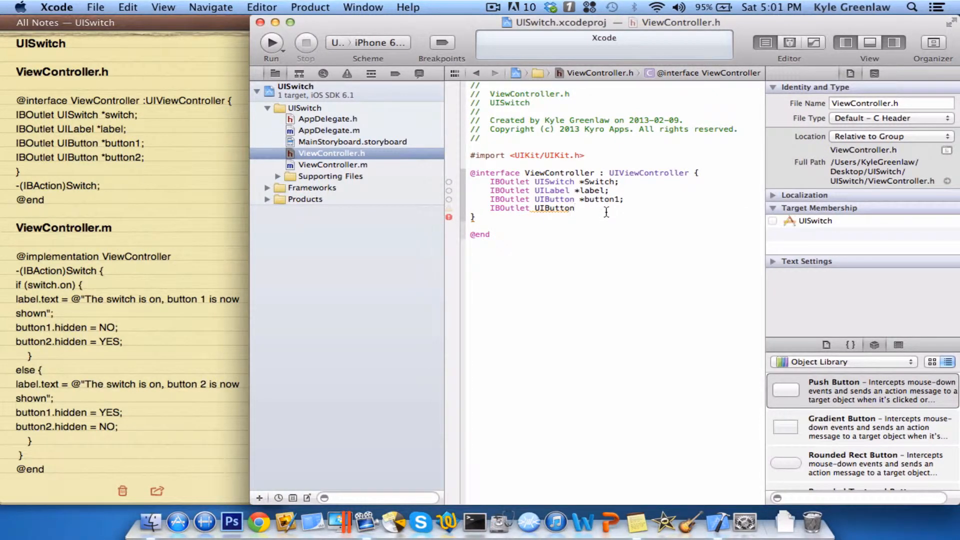
text(*)
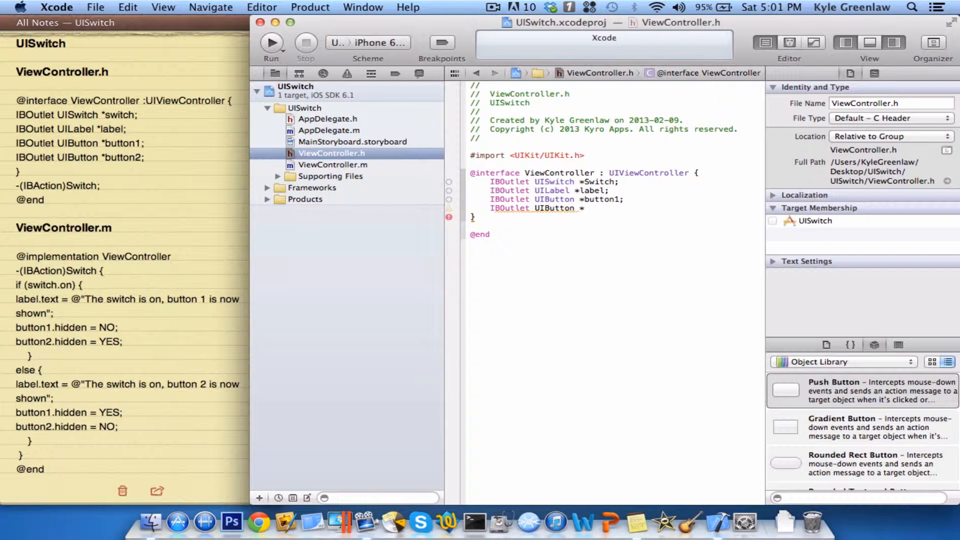
text(button2;)
text(-()
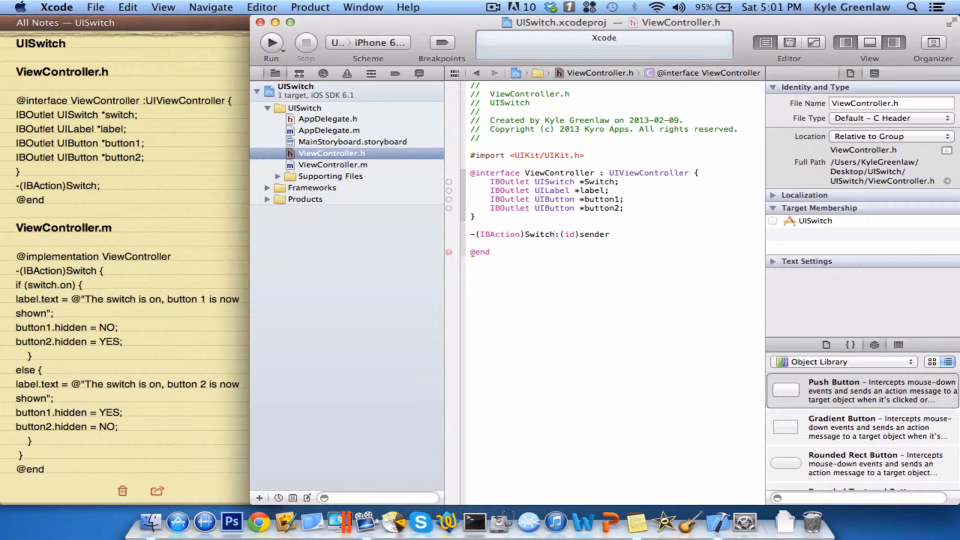
Step: Declare -(IBAction)SwitchIBAction:(id)sender; and rename the action SwitchIBAction in Notes
text(IBActipo)
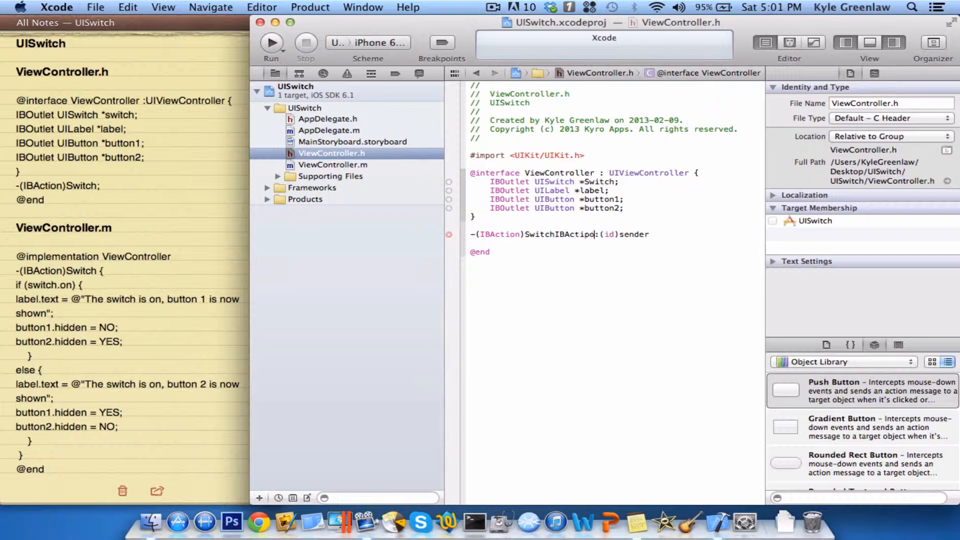
text(n)
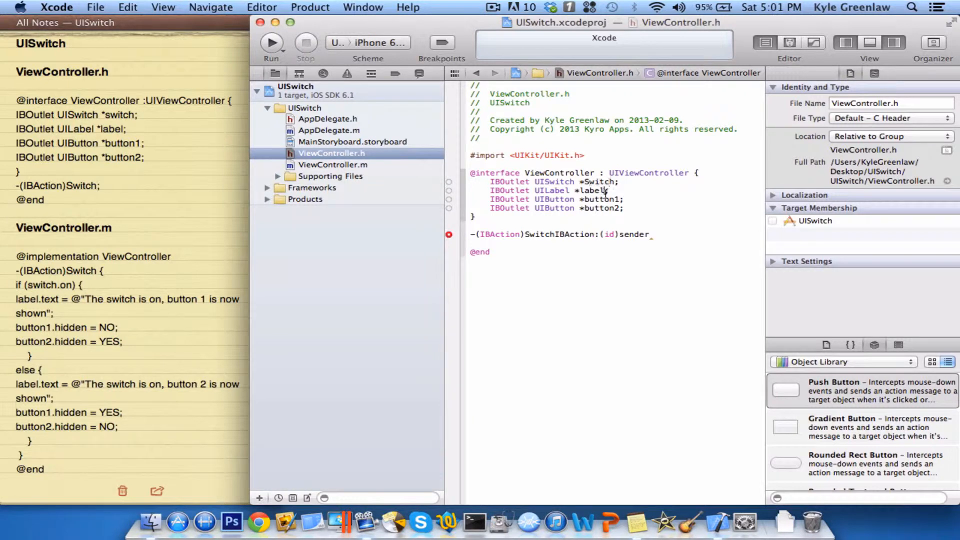
click(122, 114)
text(S)
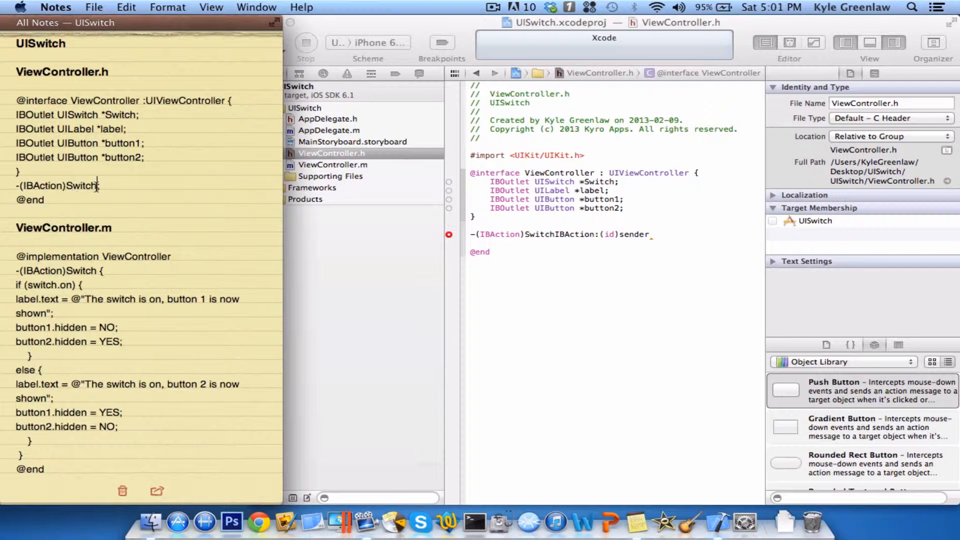
text(BAction)
click(563, 234)
text(;)
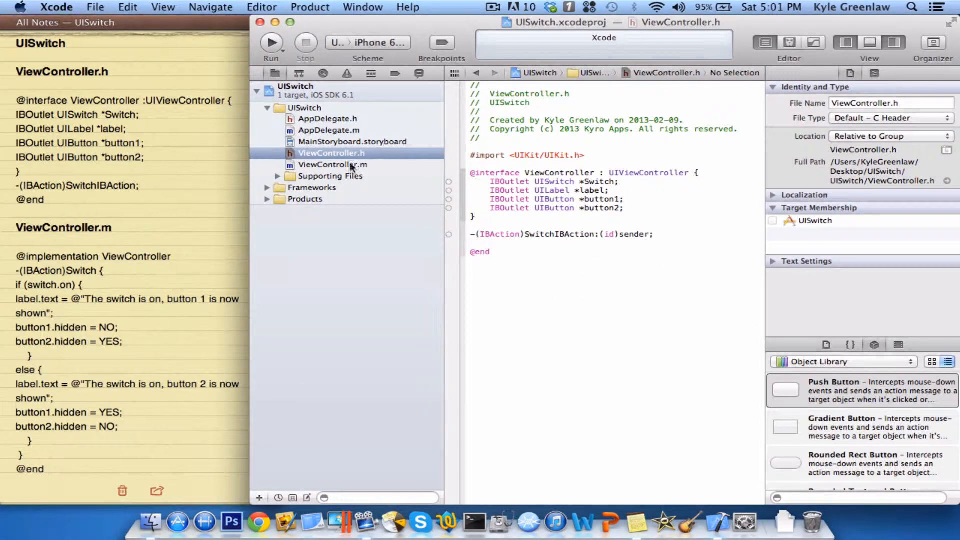
Step: Add an empty -(IBAction)SwitchIBAction:(id)sender { } method in ViewController.m
click(333, 165)
text(-)
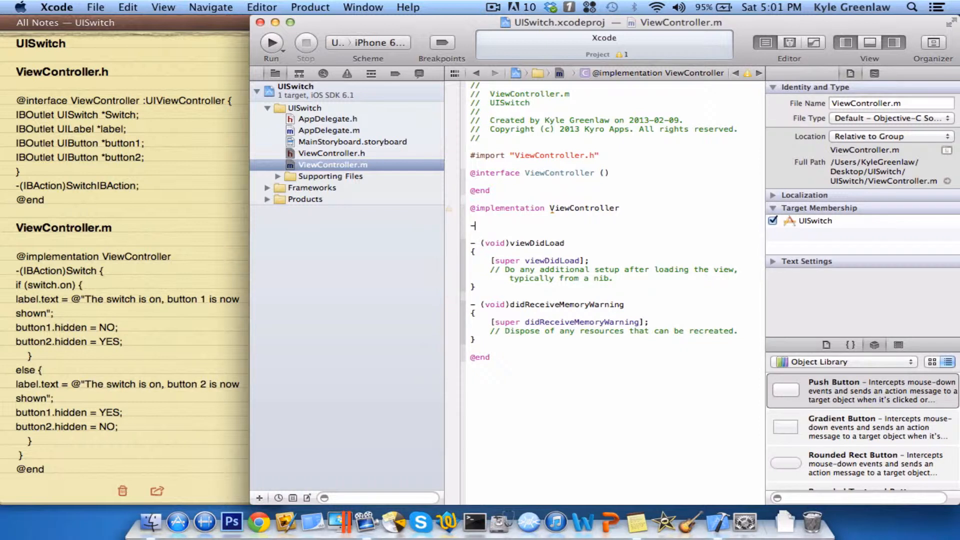
text((IBAction)selector:(id)sender)
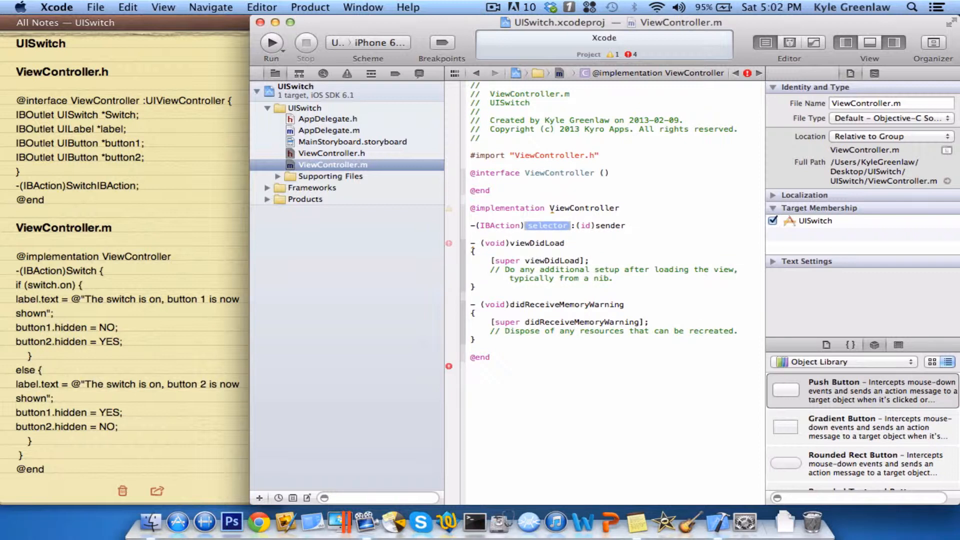
text(SwitchIBAction)
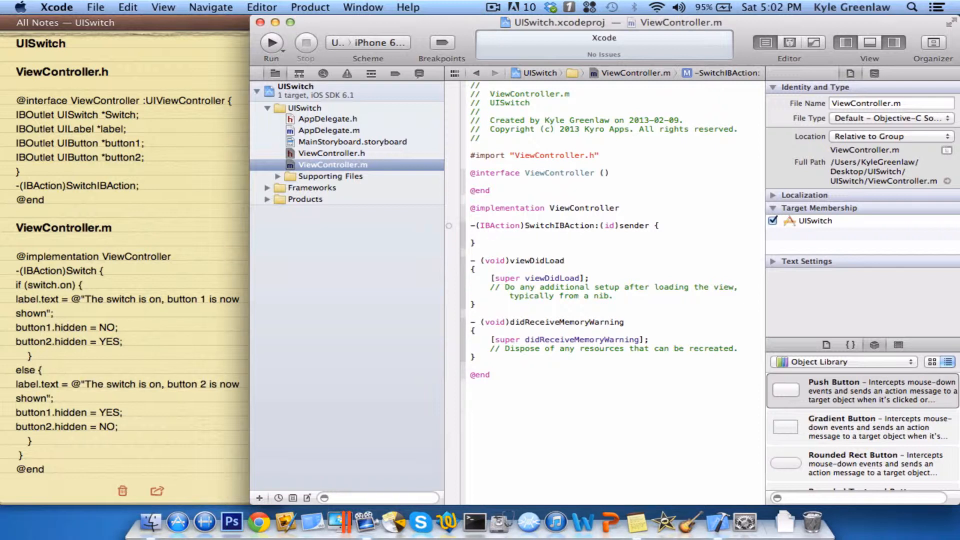
Step: Correct the Notes condition to if (Switch.on) with a capital S, then return to Xcode
click(490, 234)
text(S)
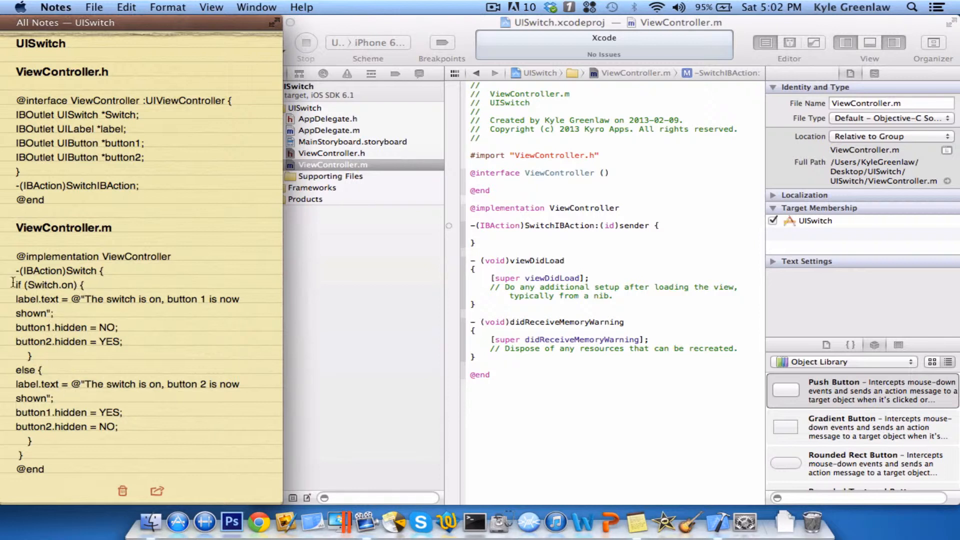
drag(16, 299, 98, 327)
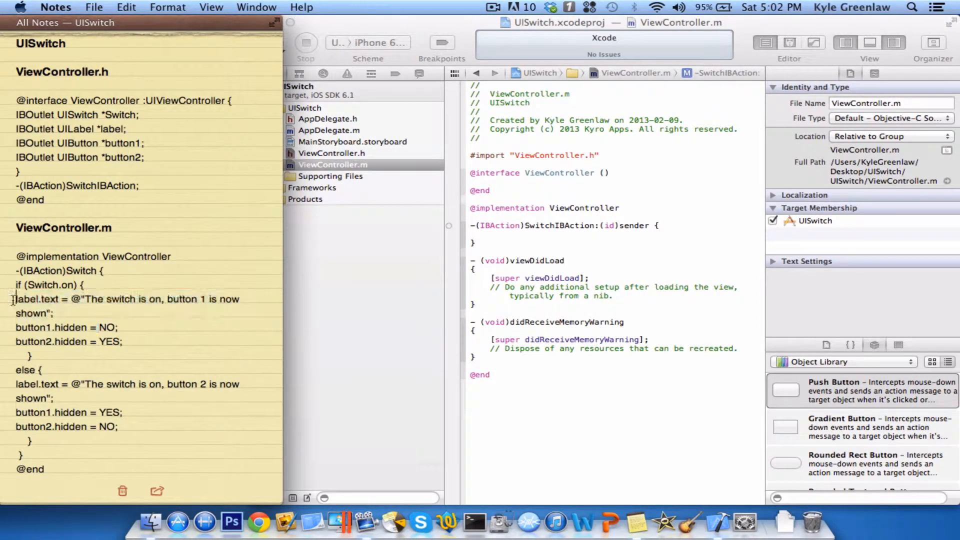
drag(11, 299, 126, 342)
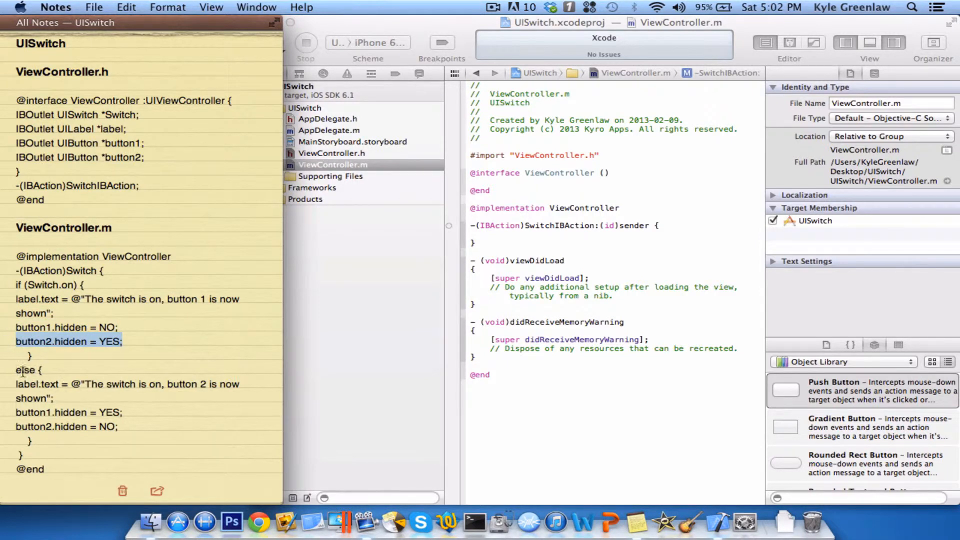
click(54, 397)
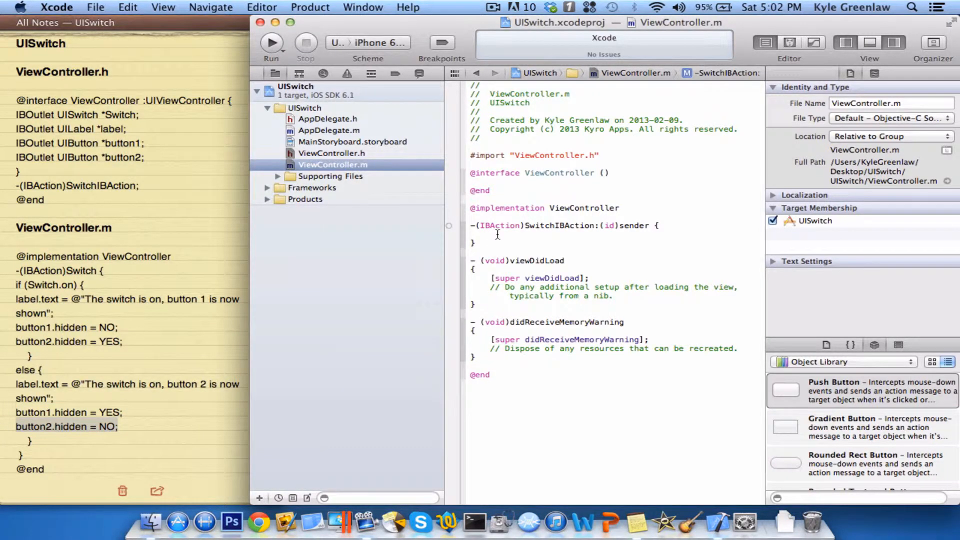
Step: Write if (Switch.on) setting label.text to say the switch is on, button 1 shown
text(if (condition) {)
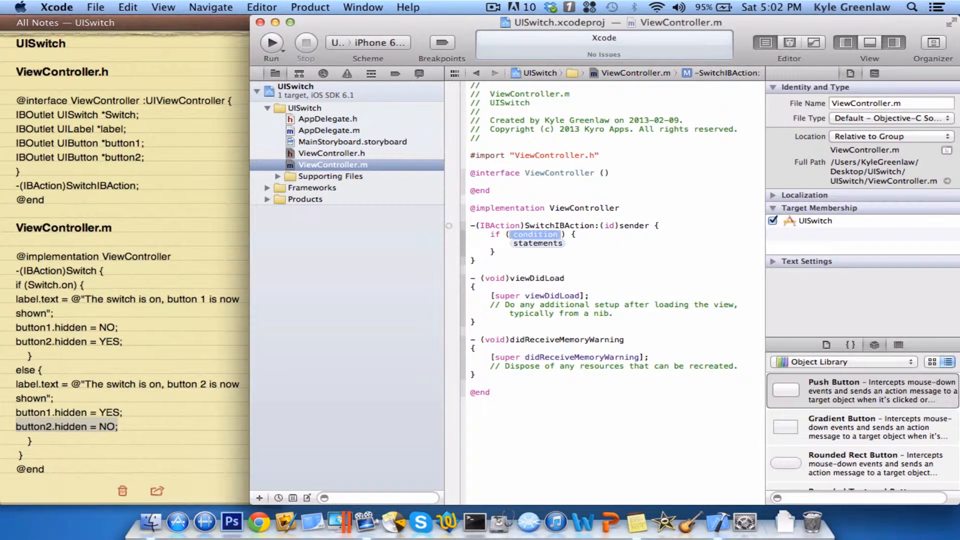
text(s) {)
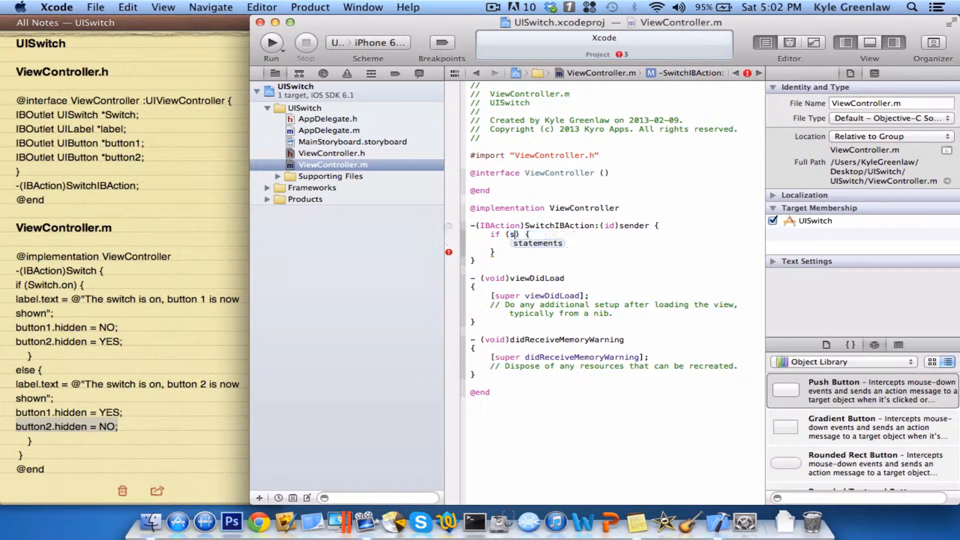
text(witch.on)
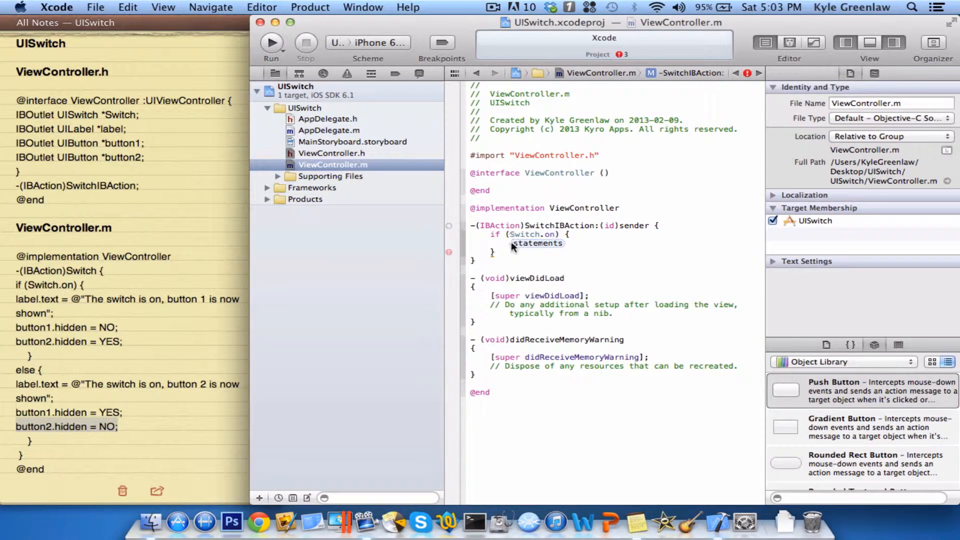
double_click(537, 243)
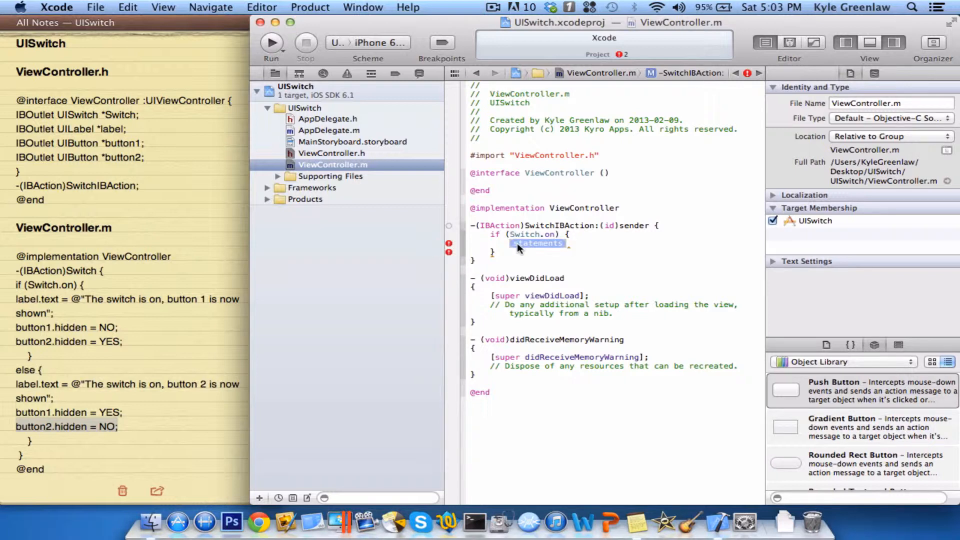
text(label)
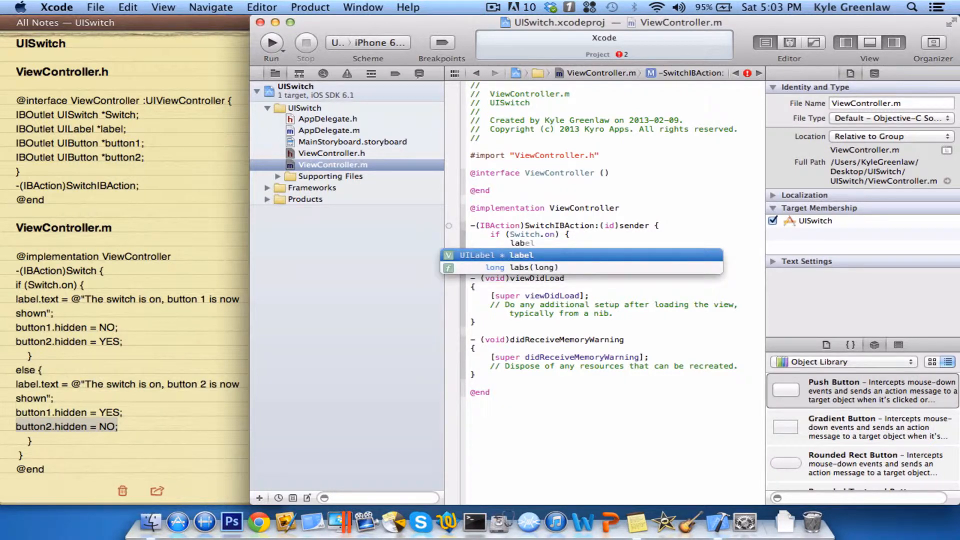
text(.text)
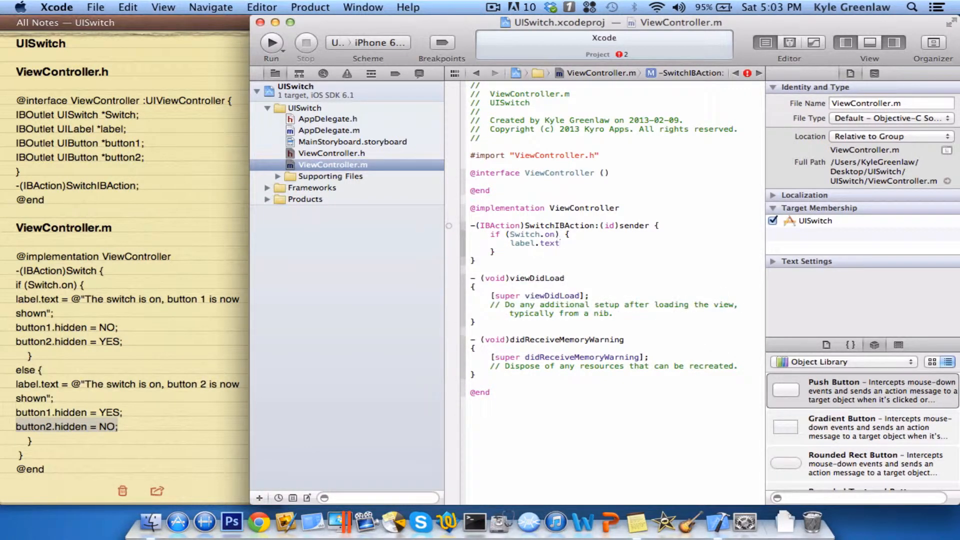
text(=@::)
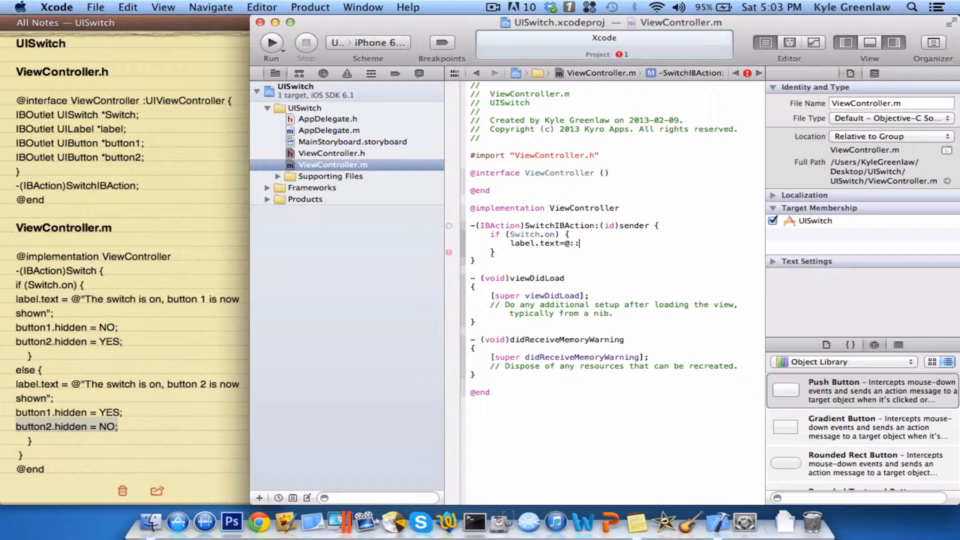
text("")
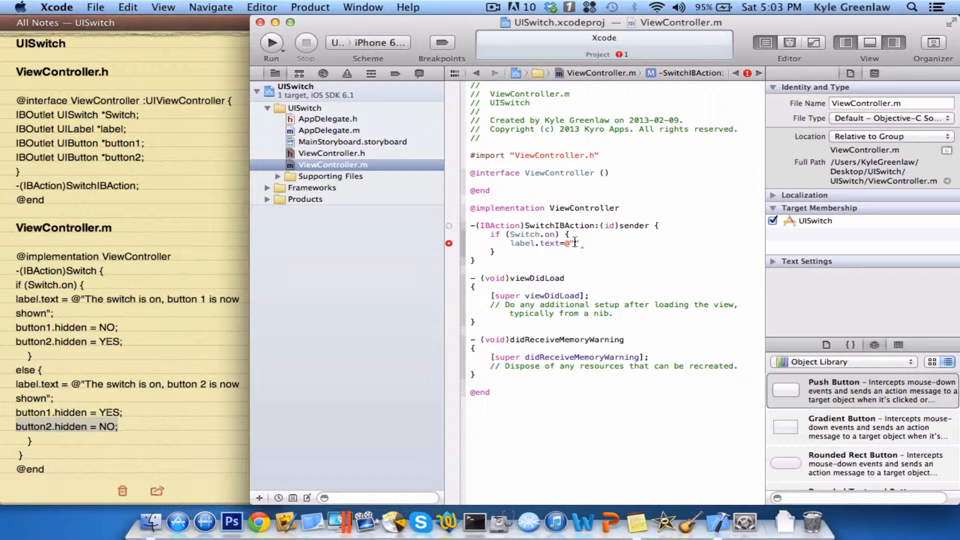
text(The switch is on,)
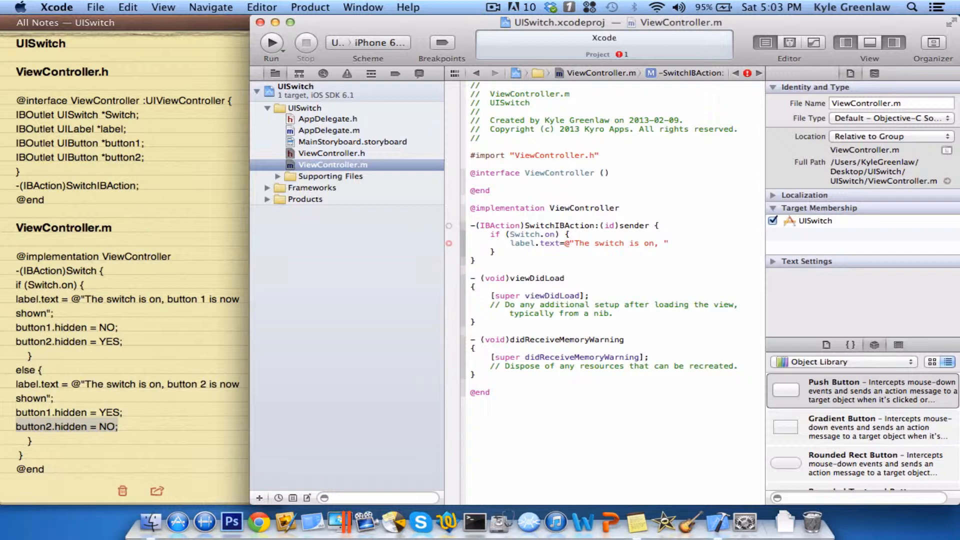
text(button)
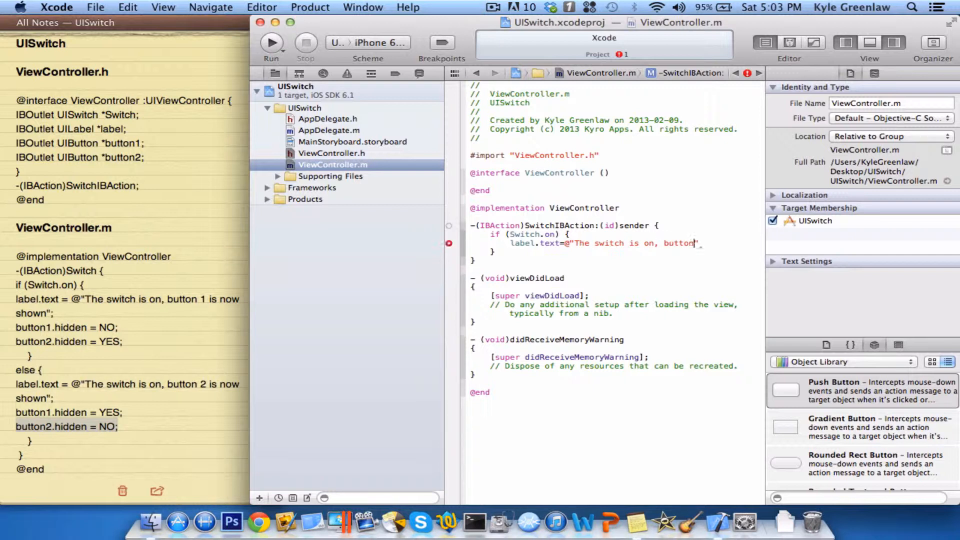
text(1)
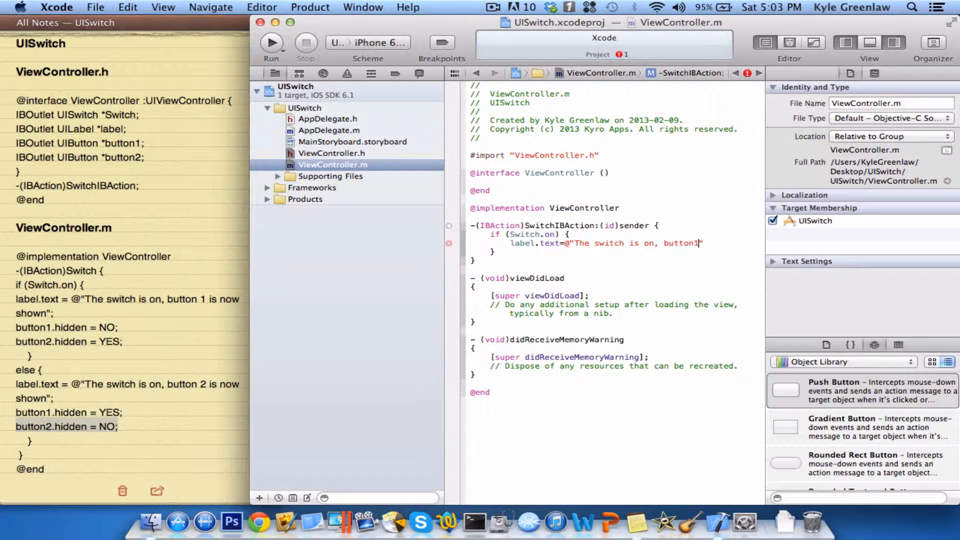
key(Backspace)
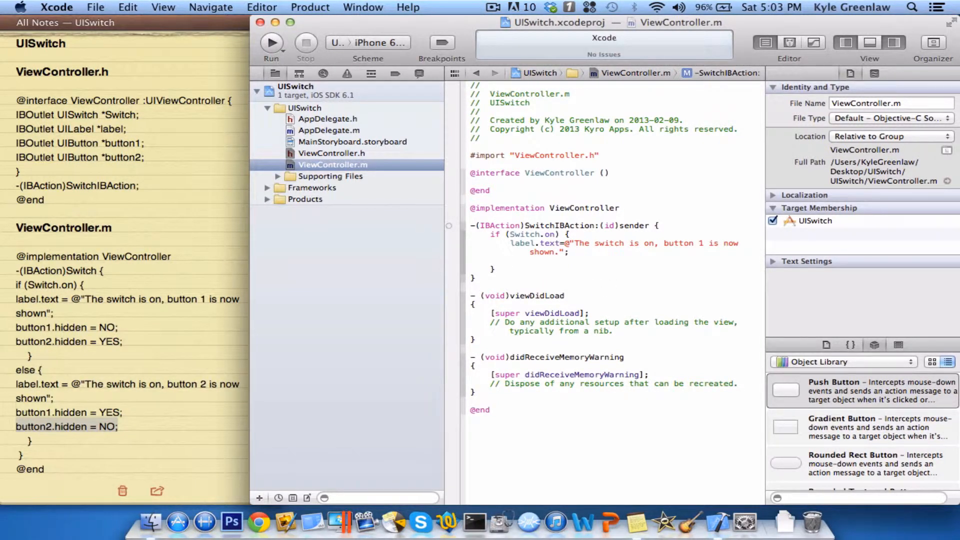
Step: Inside the if block add button1.hidden=NO; and button2.hidden=YES;
text(button1)
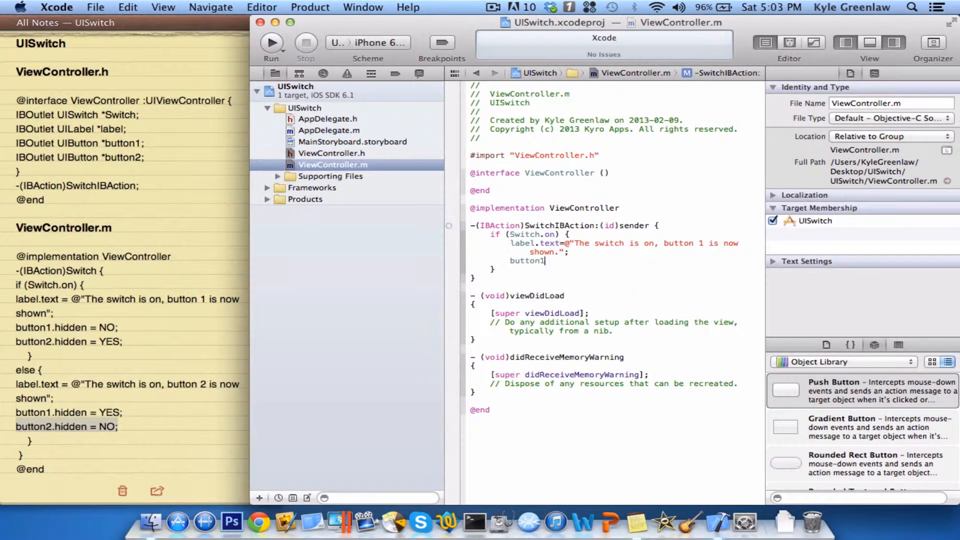
text(.hidden=NO;)
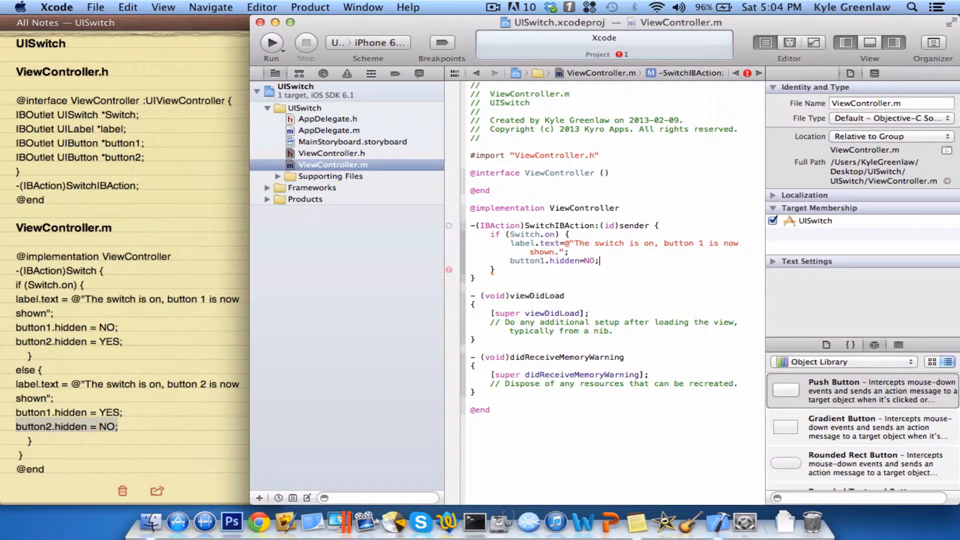
text(b)
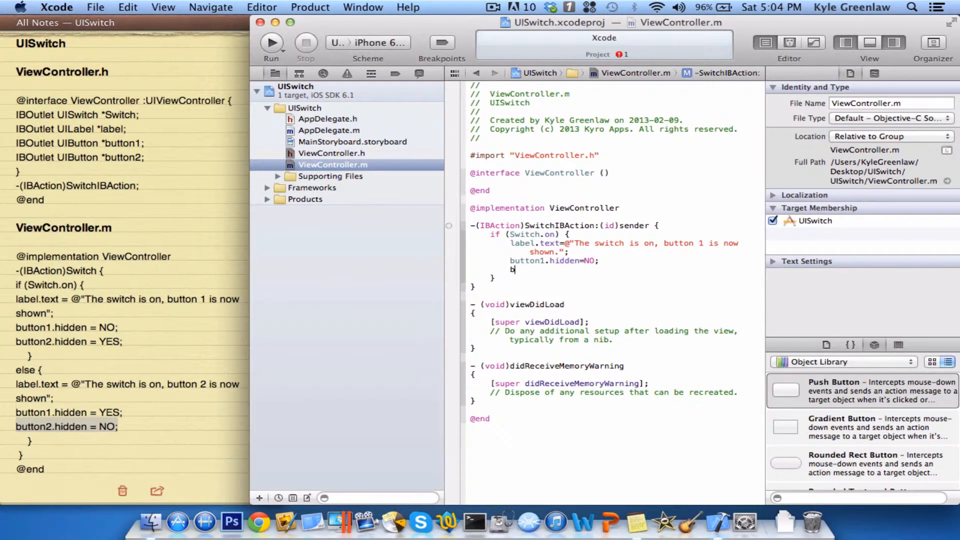
text(button2)
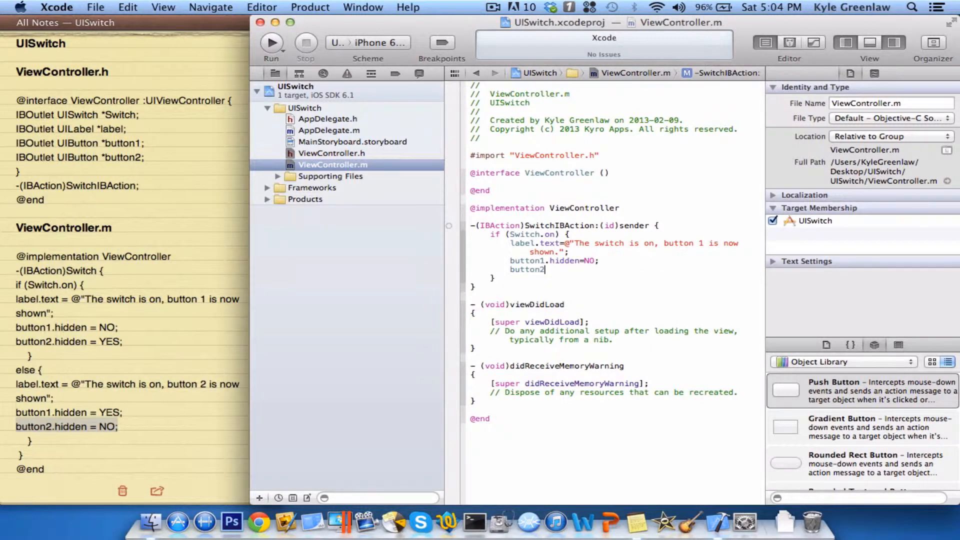
text(.hidden)
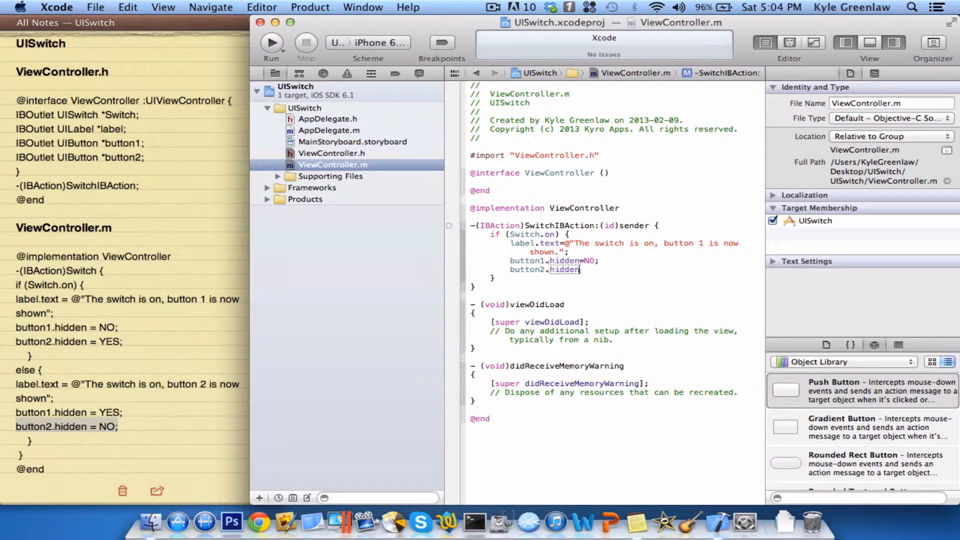
text(=YES;)
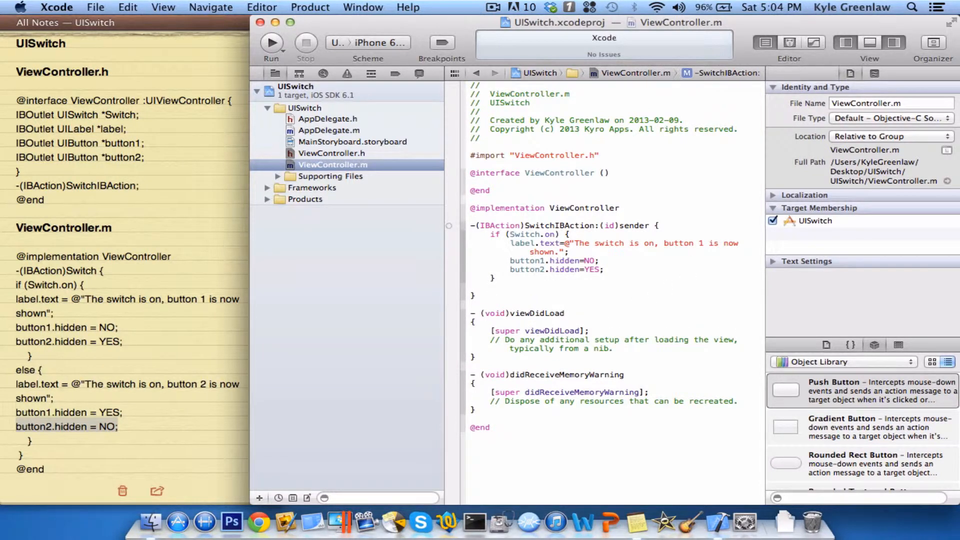
Step: Add an else { } branch setting label.text to say the switch is off, button 2 shown
text(else)
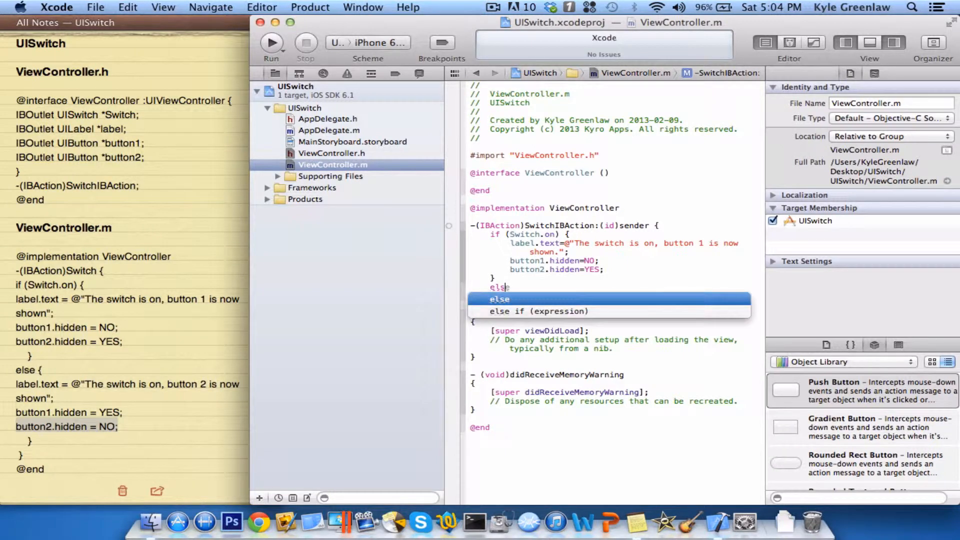
key(Escape)
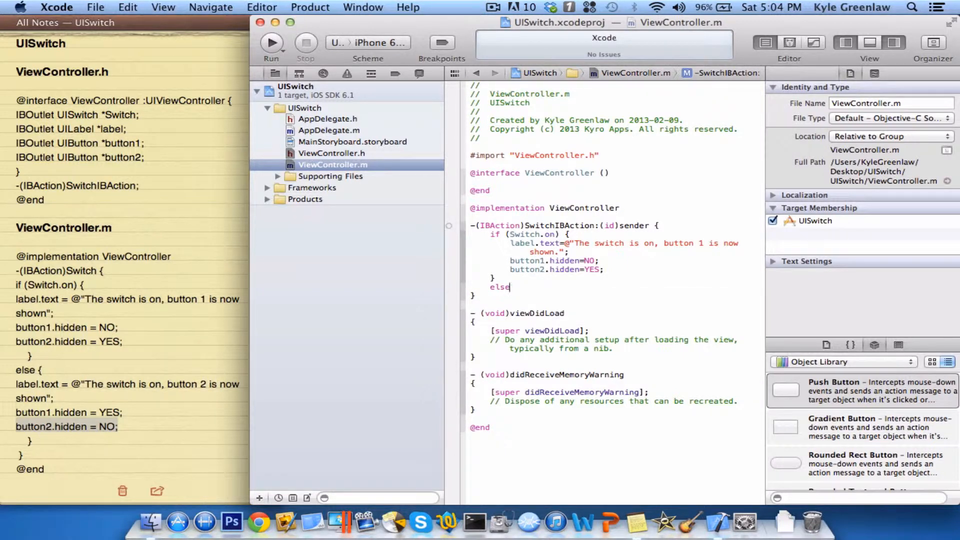
text({)
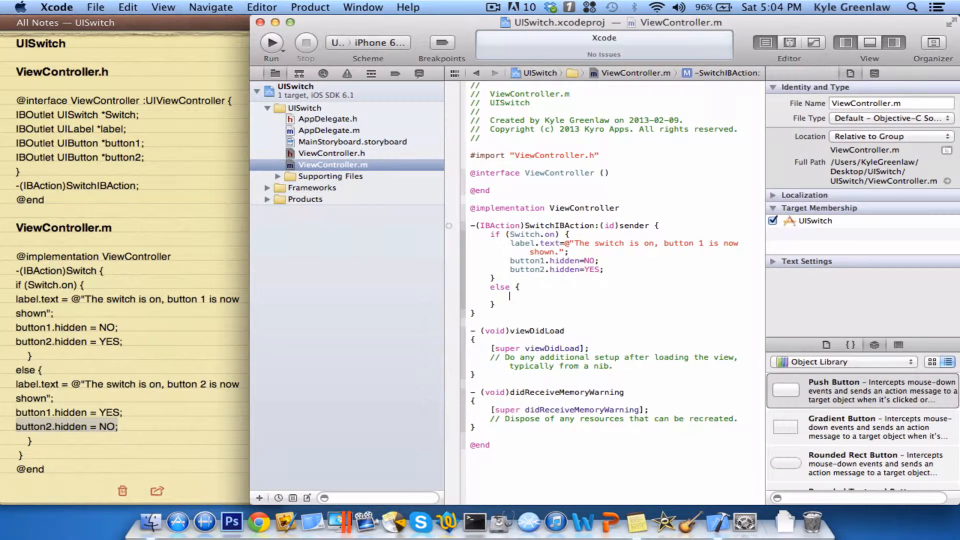
text(label.text)
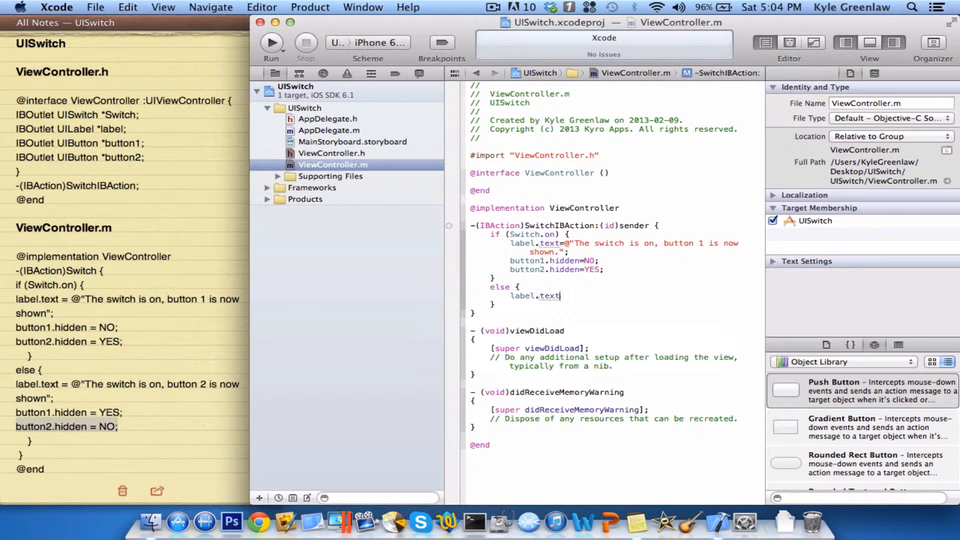
text(=)
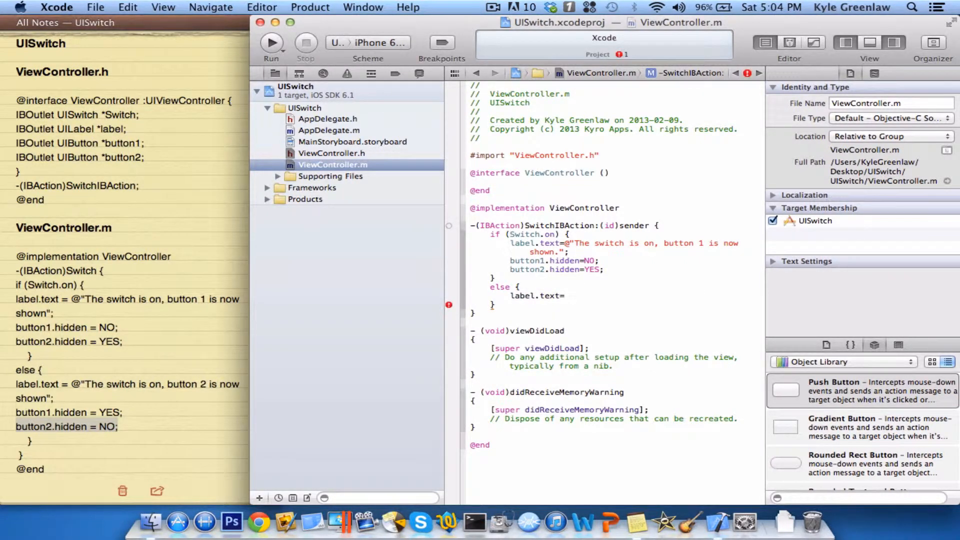
text(@"";)
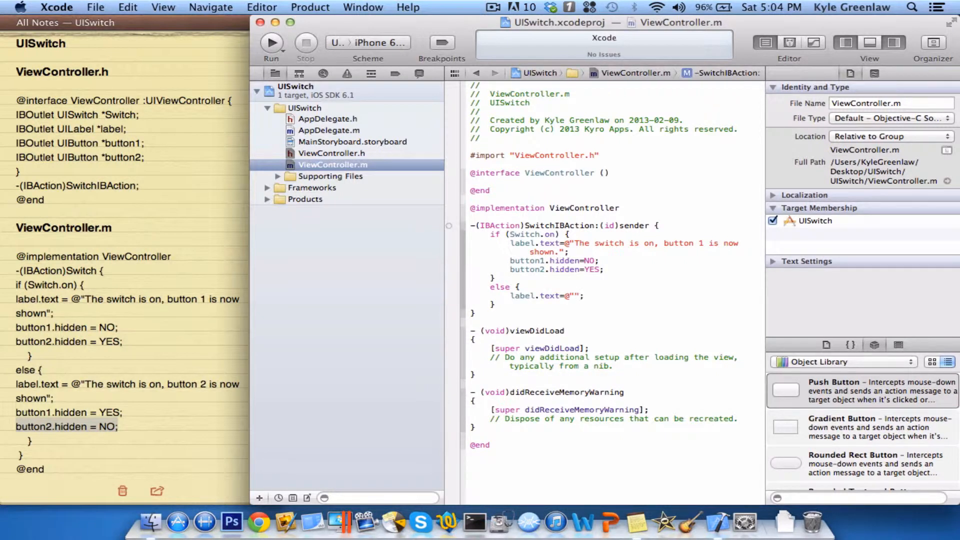
text(The switch)
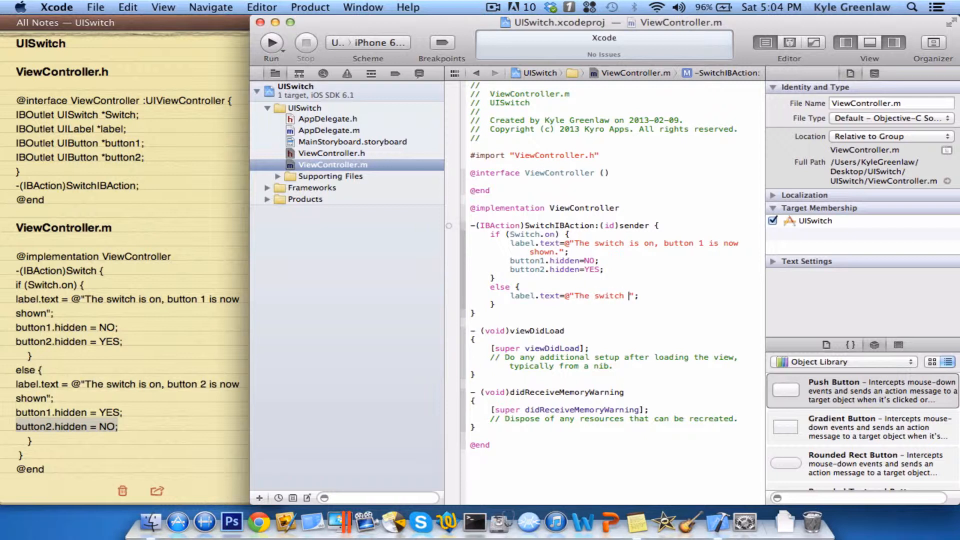
text(is on,)
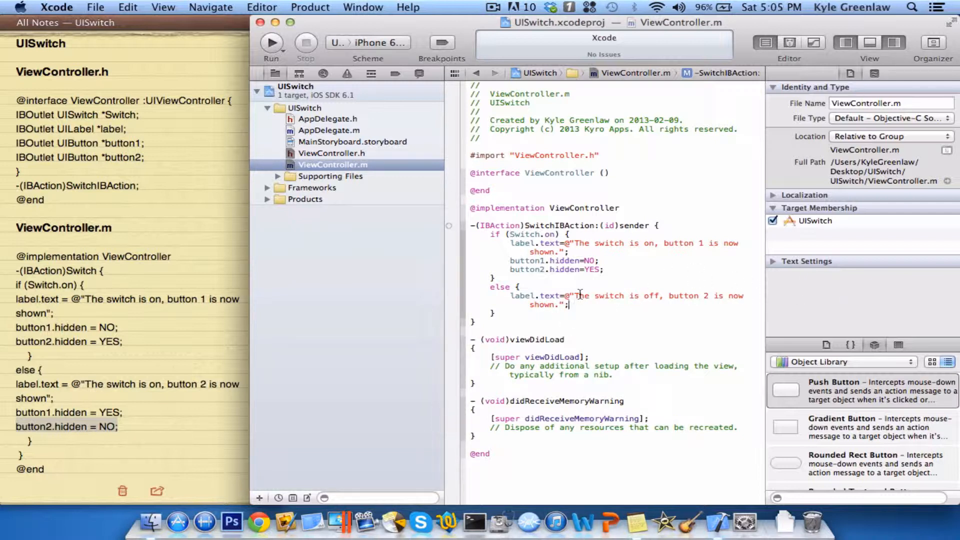
Step: In the else branch add button1.hidden=YES; and button2.hidden=NO;
text(bu)
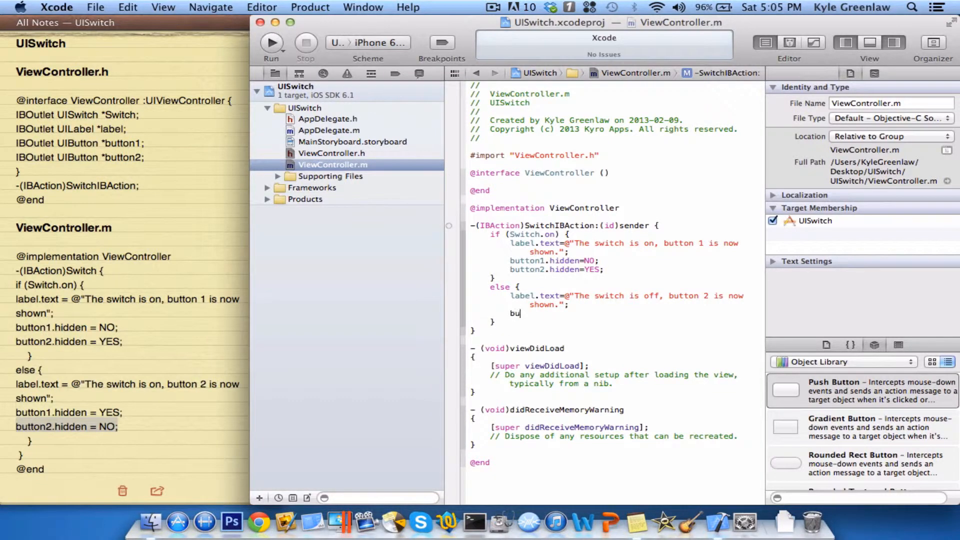
text(tton1)
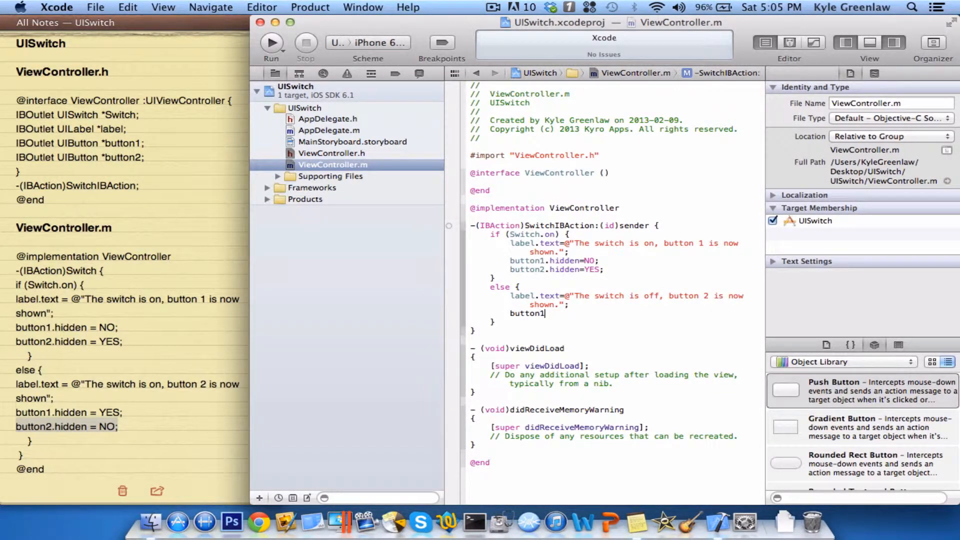
text(.hidden=Y)
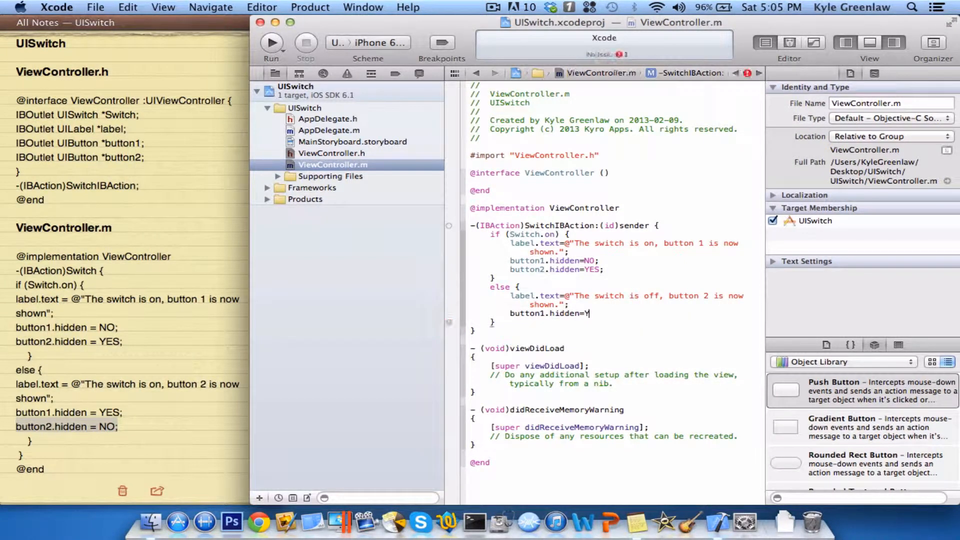
text(ES;)
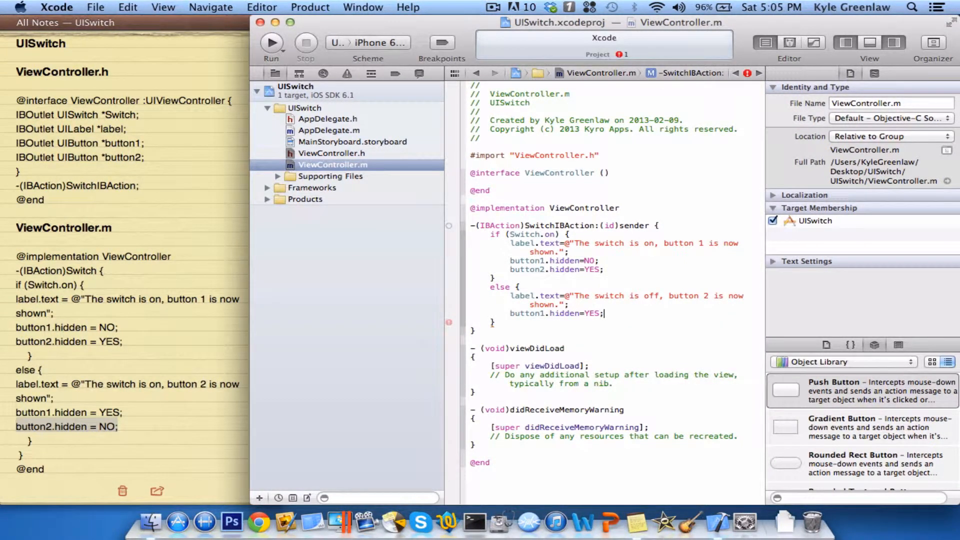
text(button2.hidden=)
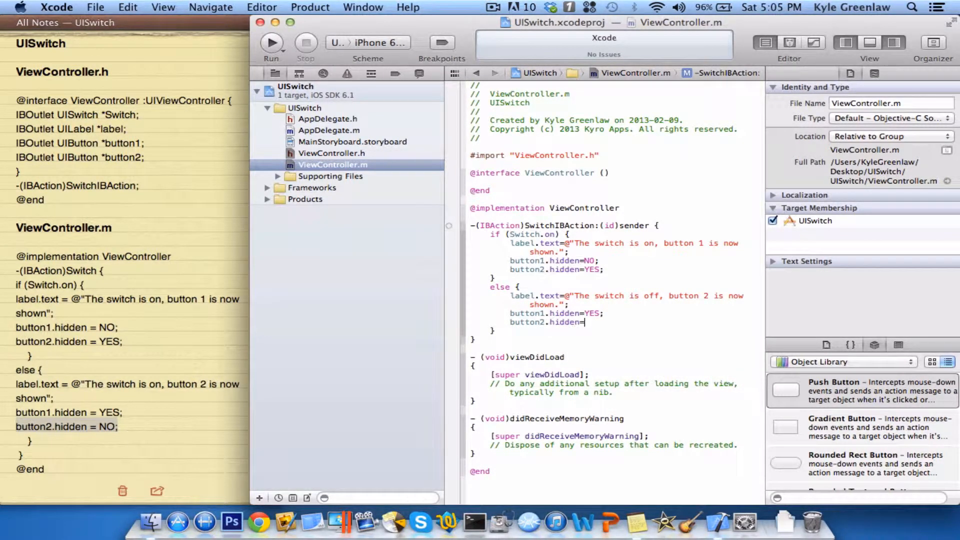
text(NO;)
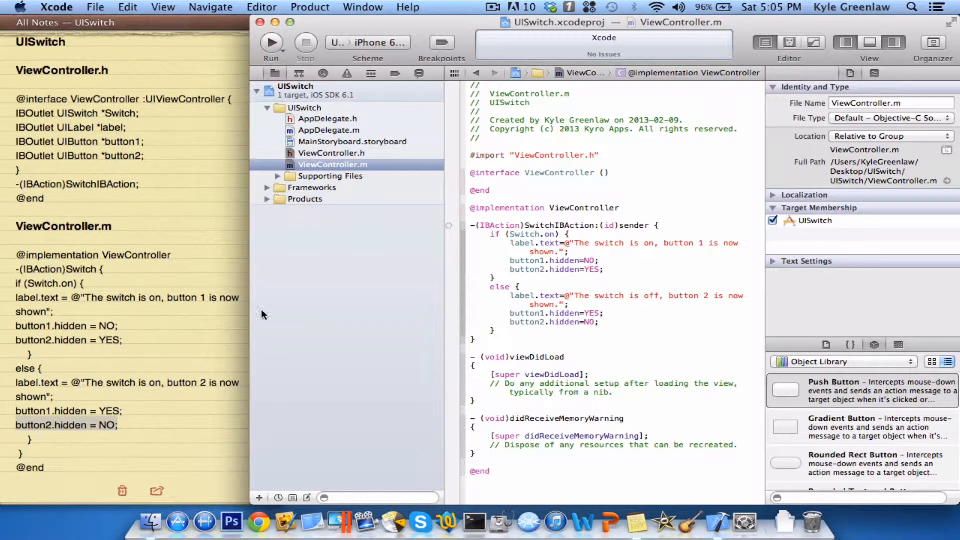
click(352, 141)
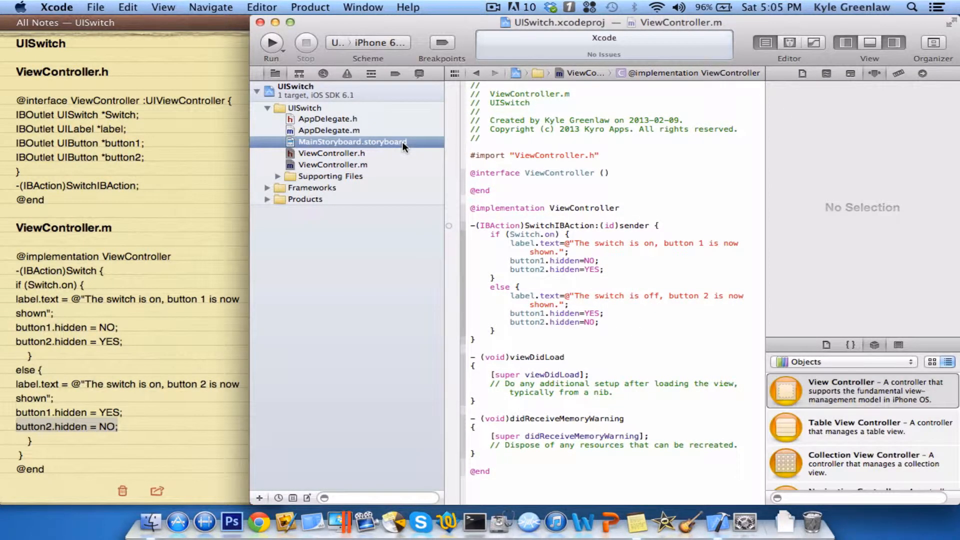
click(351, 141)
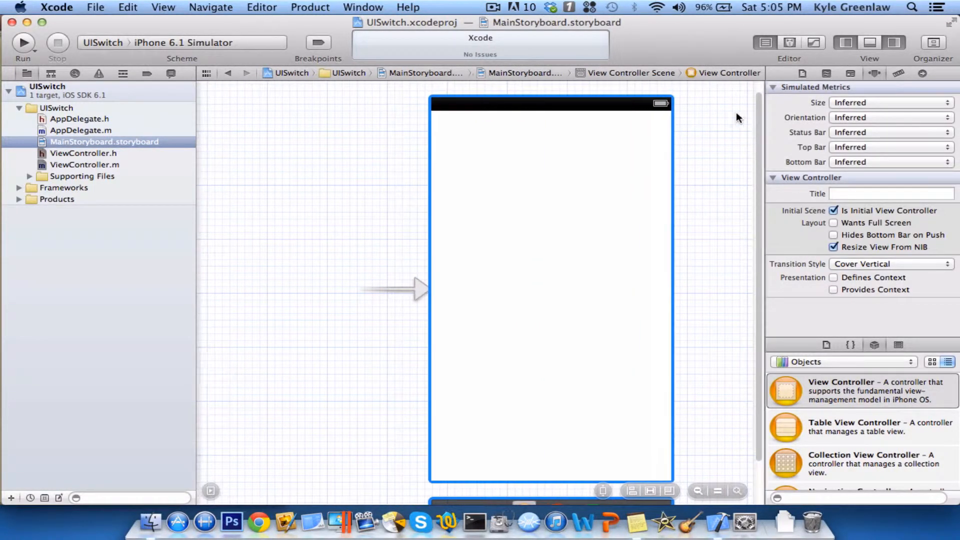
mouse_move(853, 380)
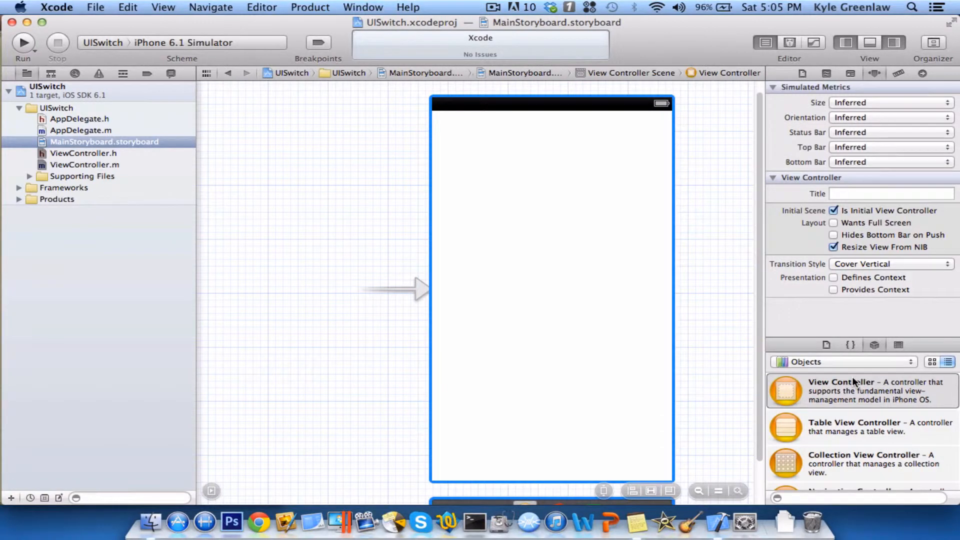
click(891, 102)
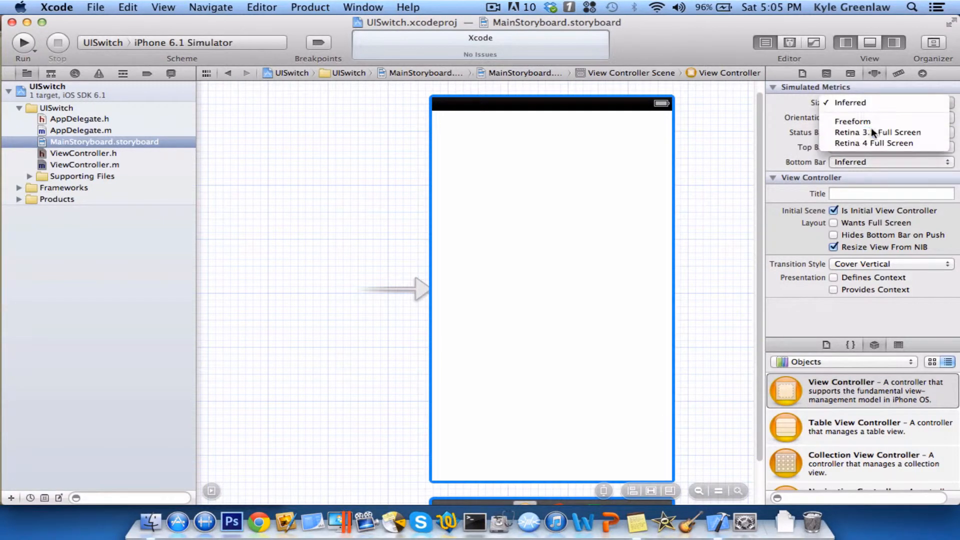
click(877, 132)
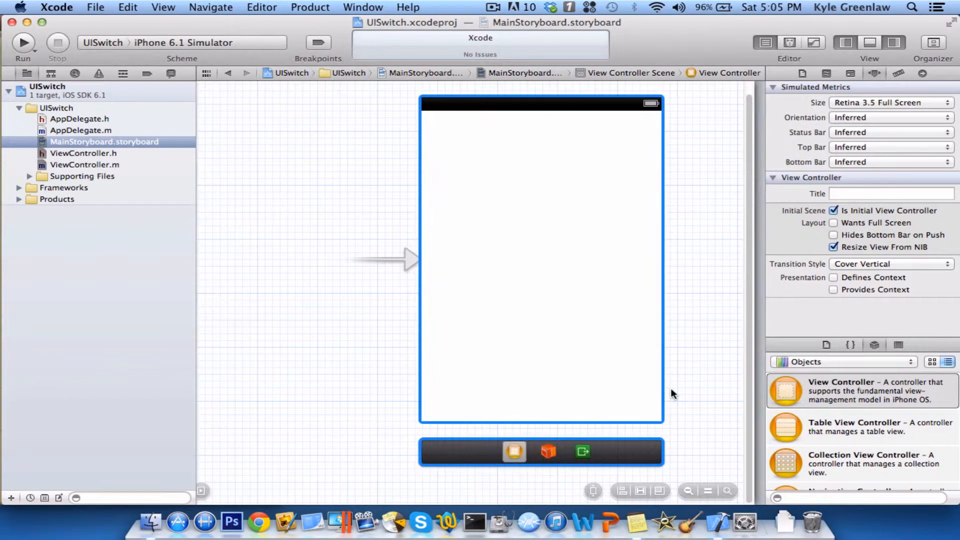
scroll(down, 3)
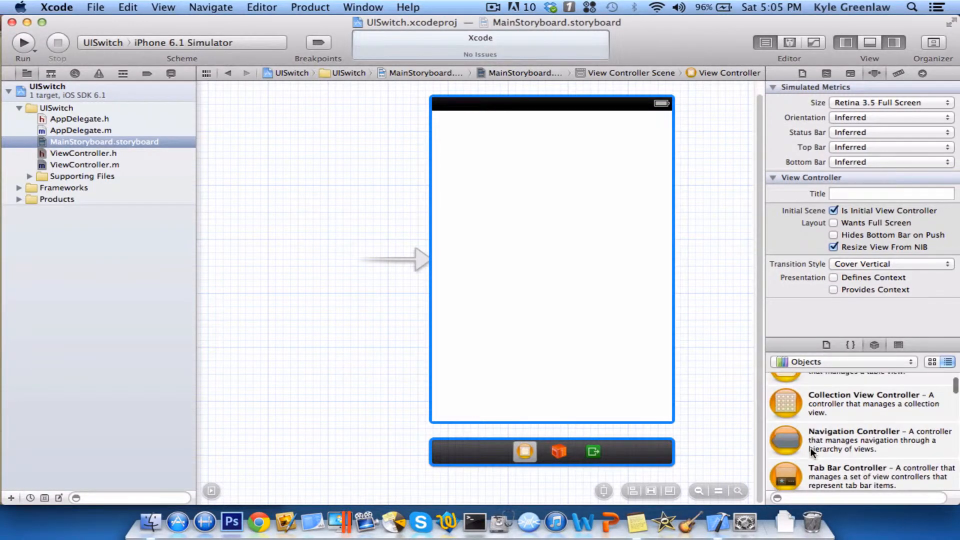
scroll(down, 3)
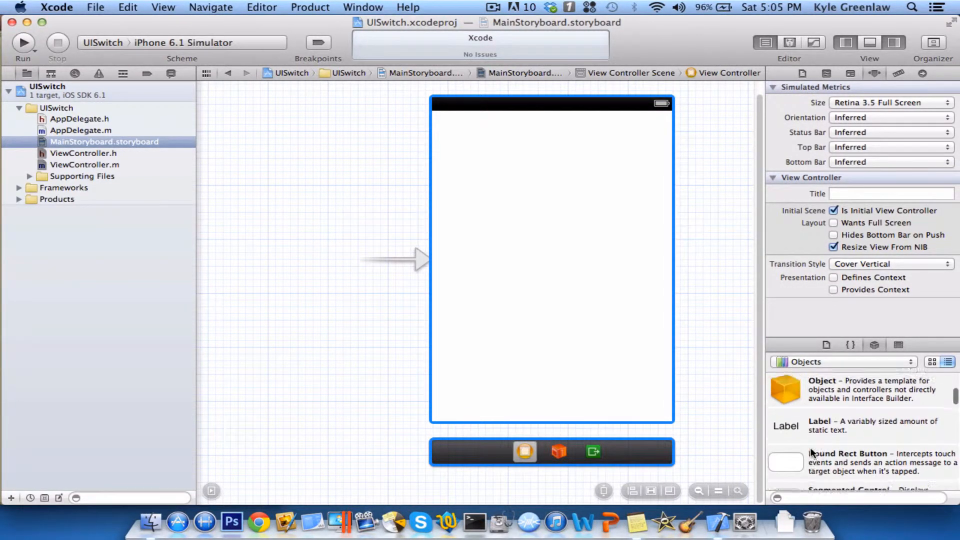
Step: Drag a Switch from the Object Library and place it at the view's bottom centre
scroll(down, 3)
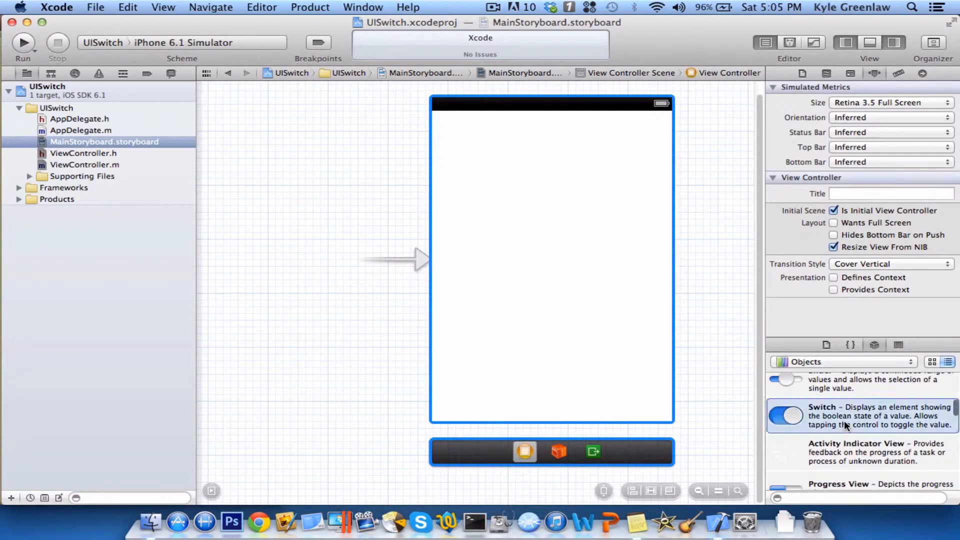
drag(786, 415, 556, 134)
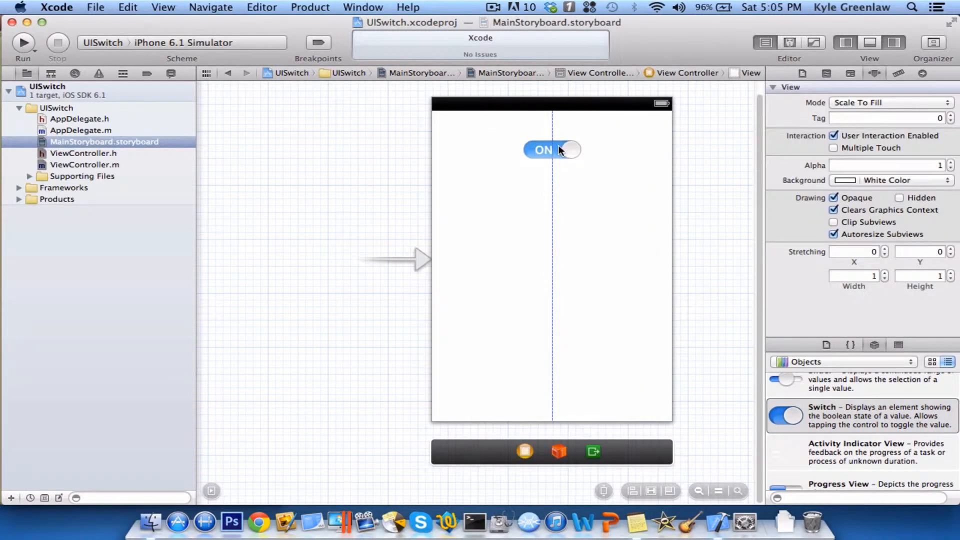
drag(551, 150, 552, 266)
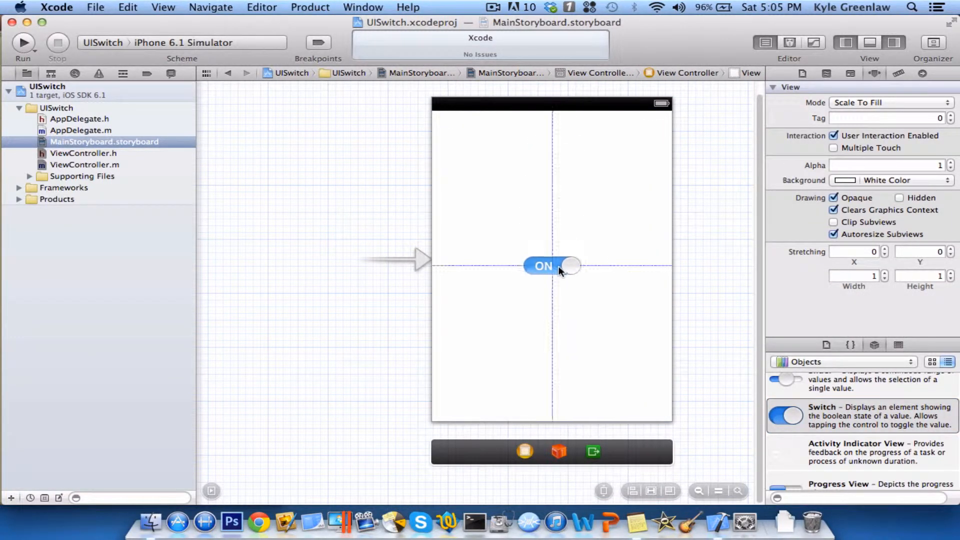
drag(552, 266, 551, 310)
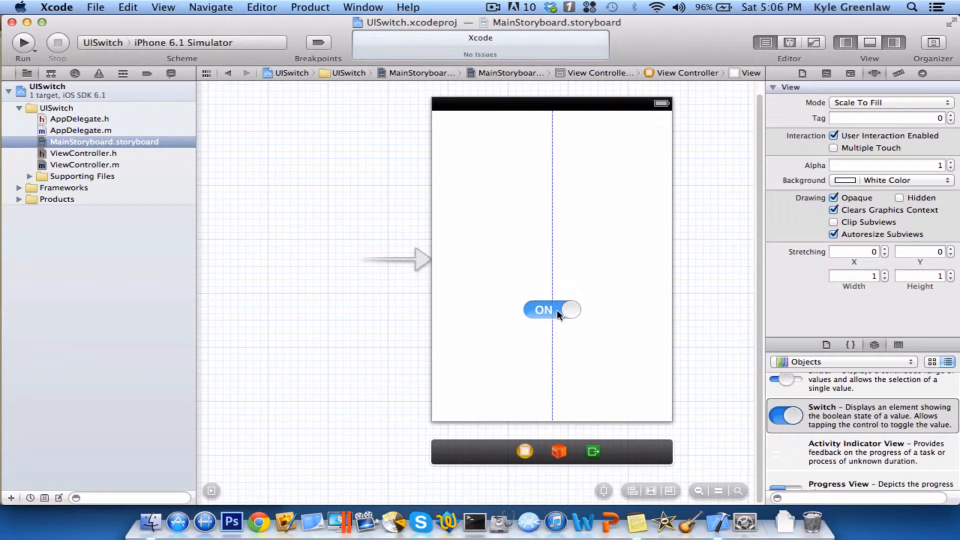
drag(551, 309, 551, 399)
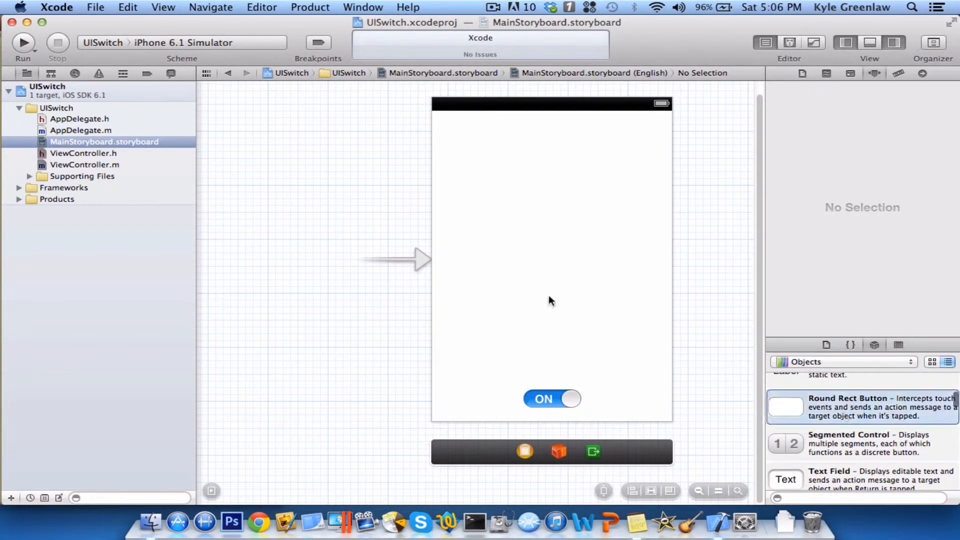
mouse_move(506, 264)
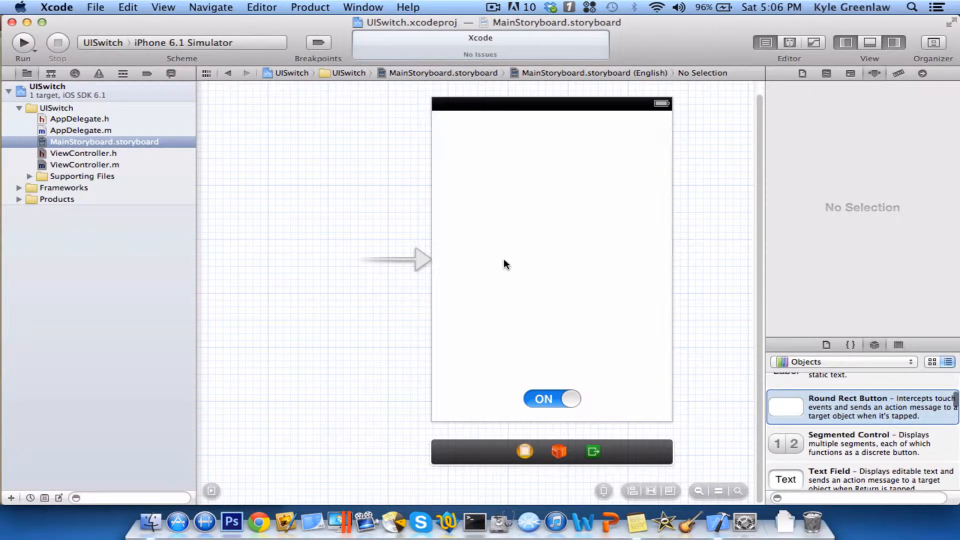
Step: Add two Round Rect Buttons left and right of the view's middle, titled Button 1 and Button 2
drag(786, 407, 480, 266)
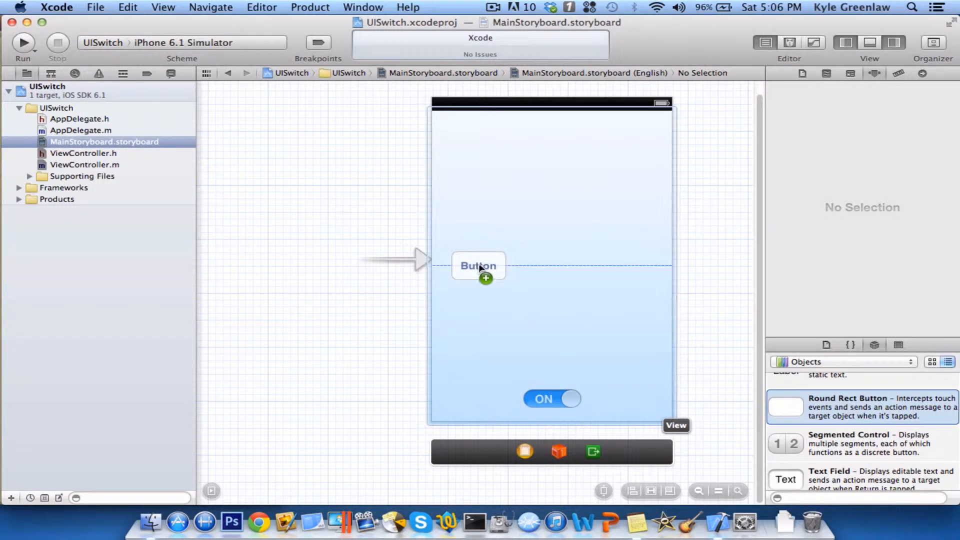
click(478, 265)
text(Button 1)
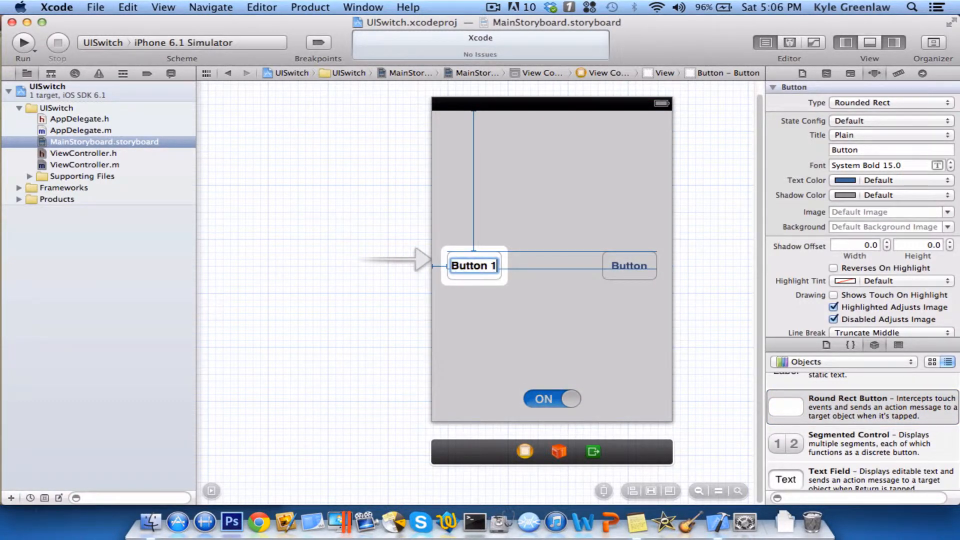
click(630, 265)
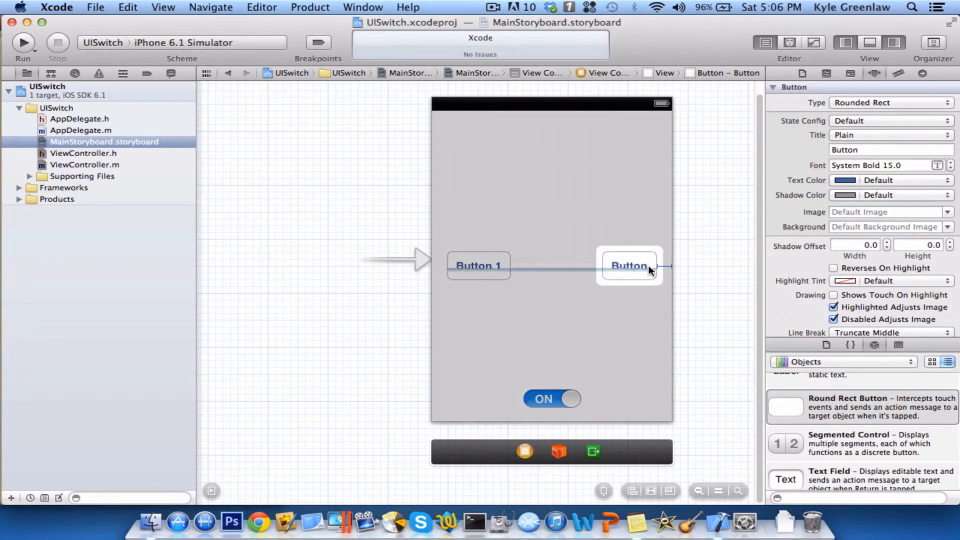
double_click(630, 265)
text( 2)
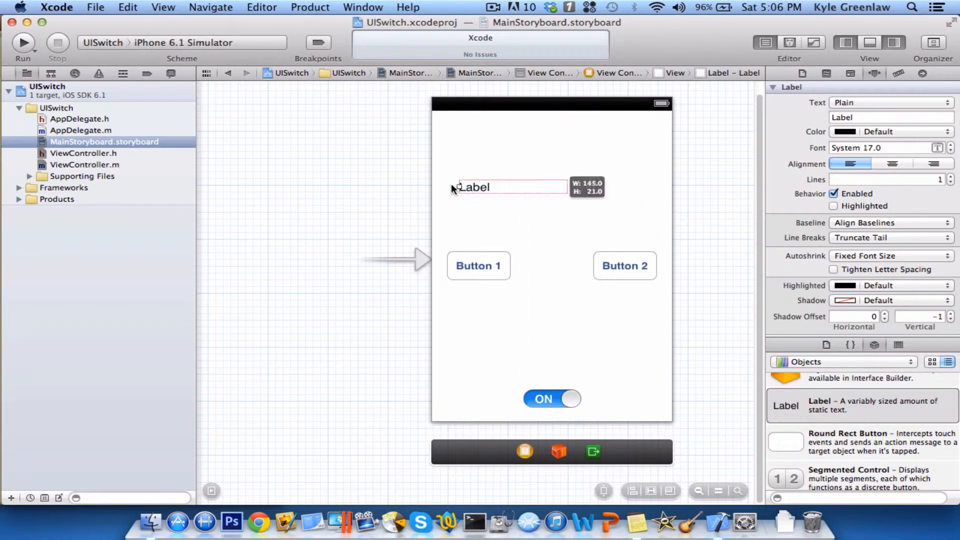
Step: Widen the label across the view above the buttons and centre its text alignment
drag(548, 188, 656, 187)
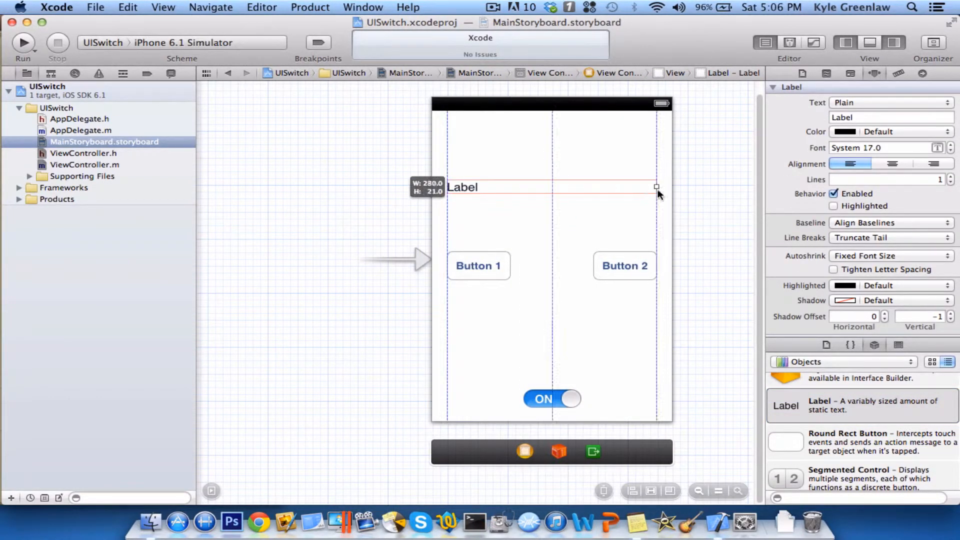
click(610, 218)
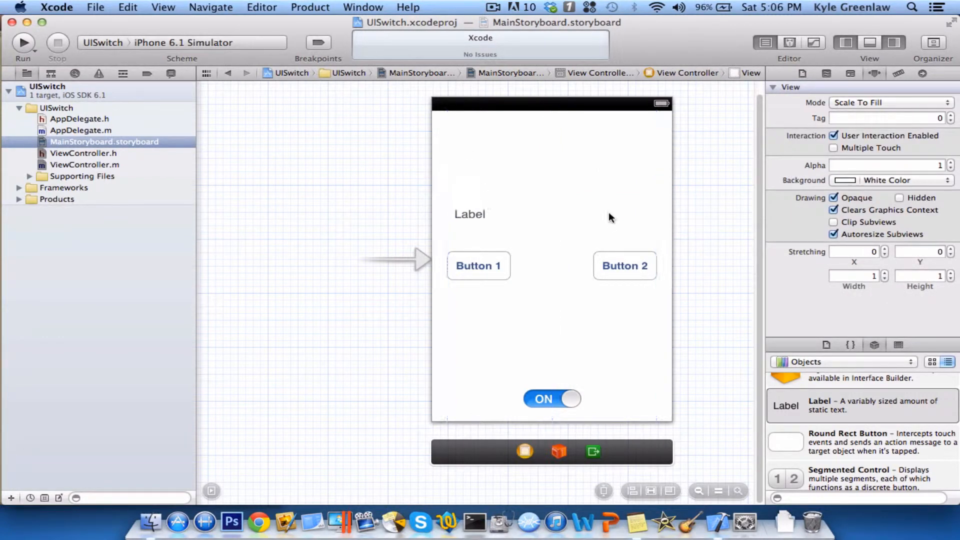
click(470, 214)
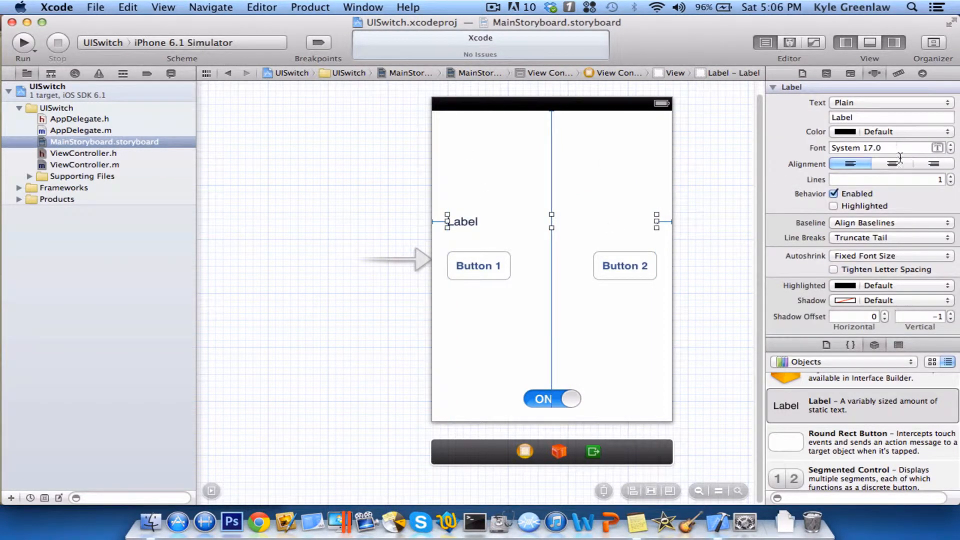
click(891, 163)
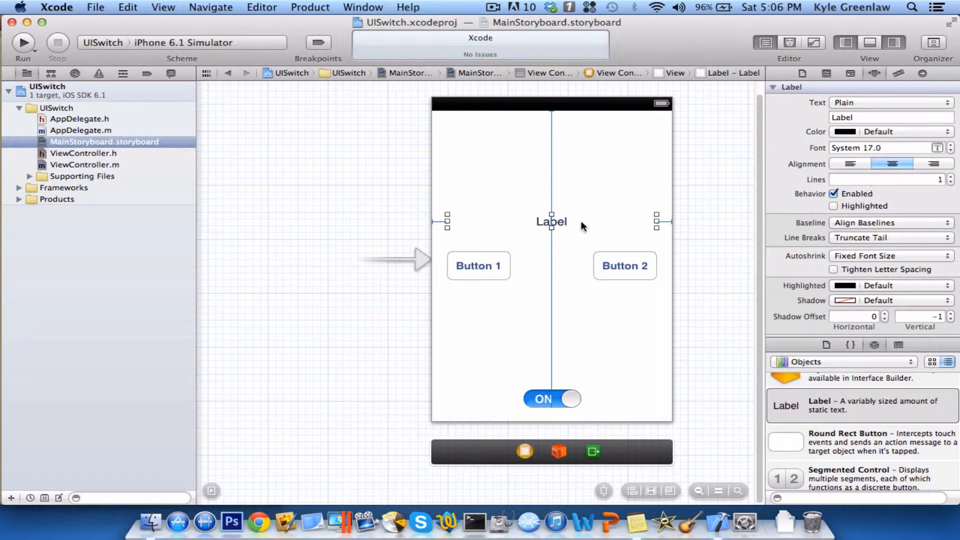
double_click(550, 222)
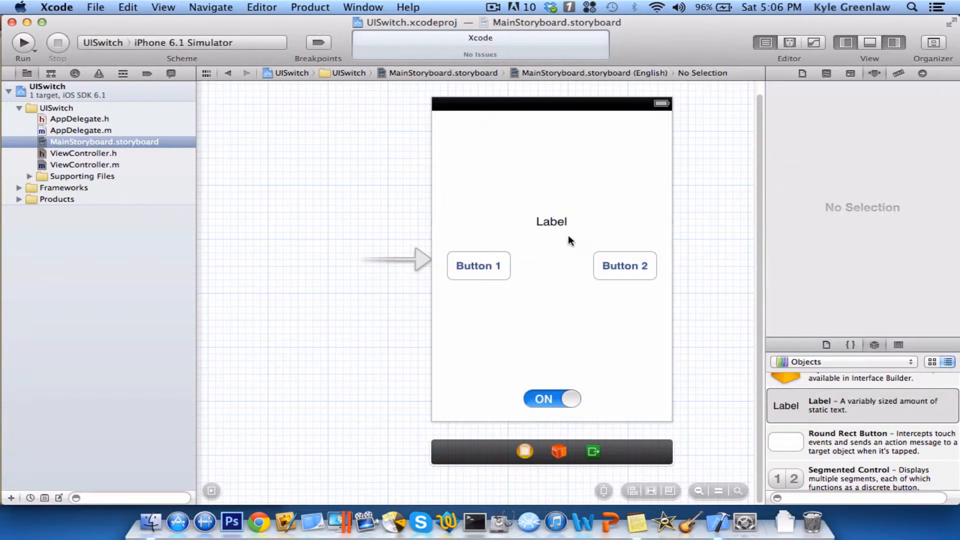
mouse_move(510, 421)
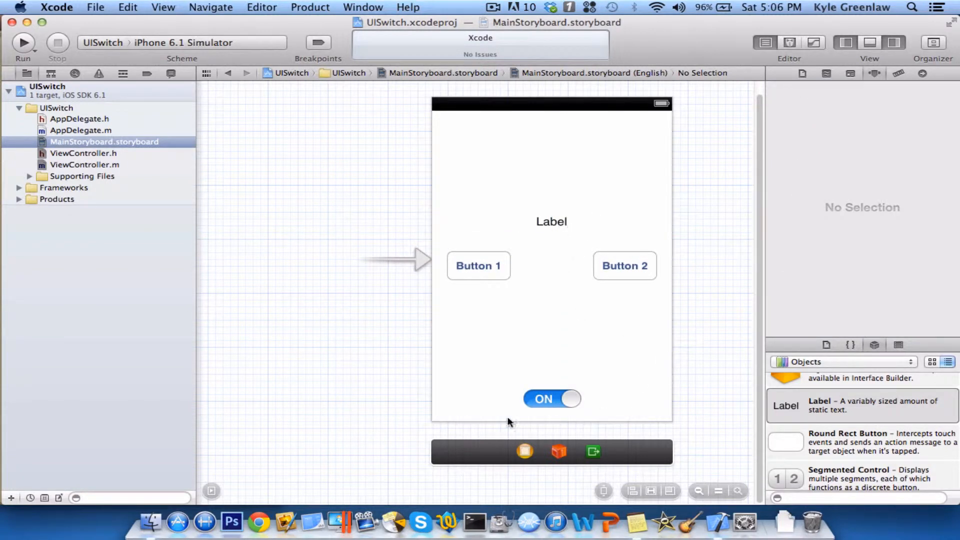
Step: From the Connections inspector, link button1, button2, label and Switch outlets to their on-screen objects
click(523, 453)
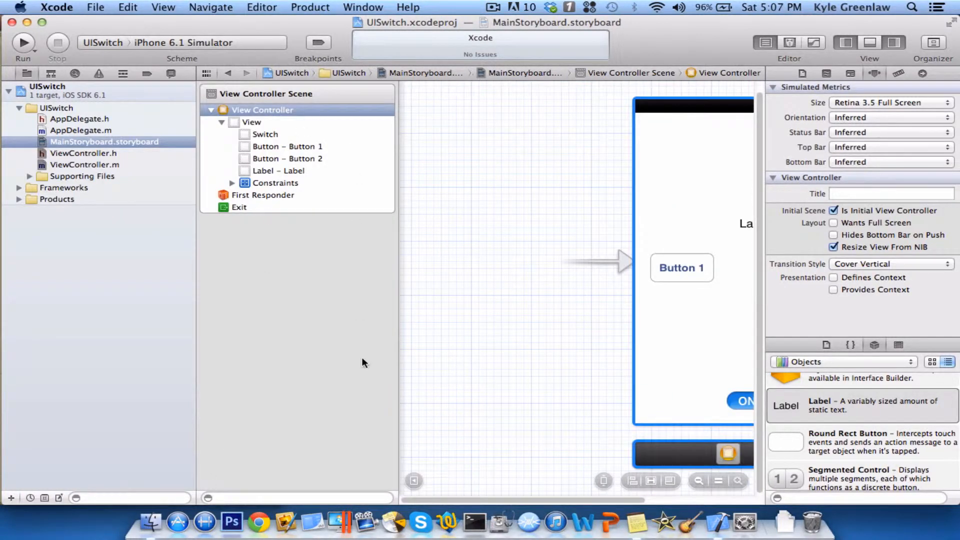
mouse_move(419, 496)
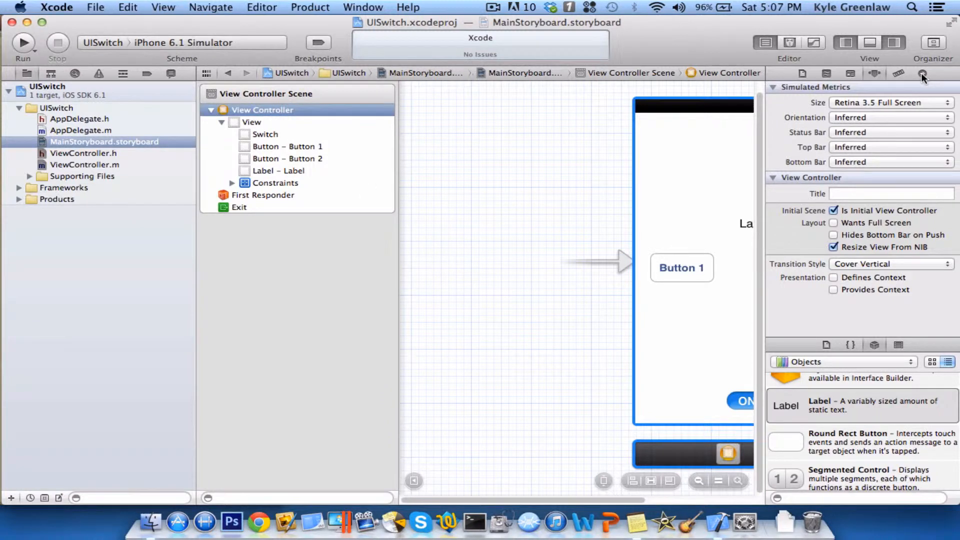
mouse_move(922, 73)
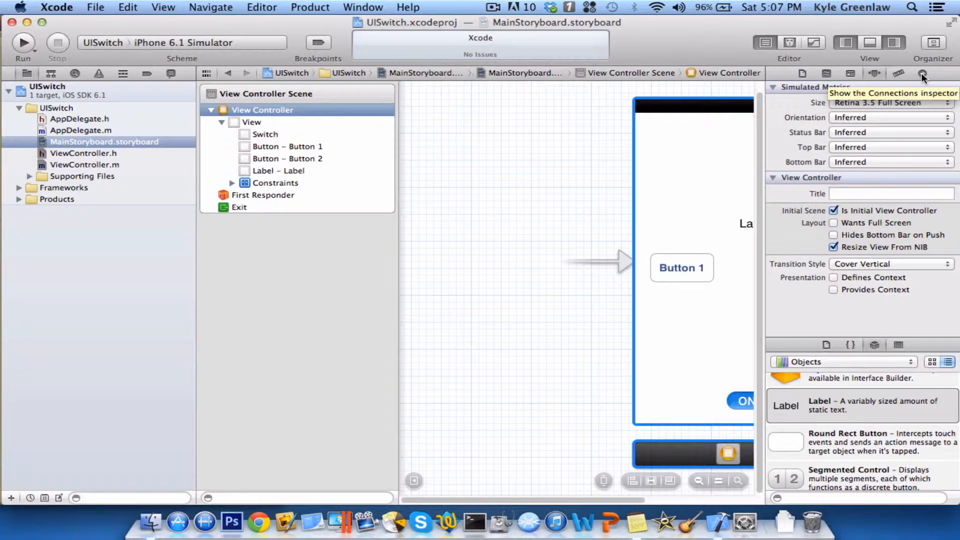
click(922, 73)
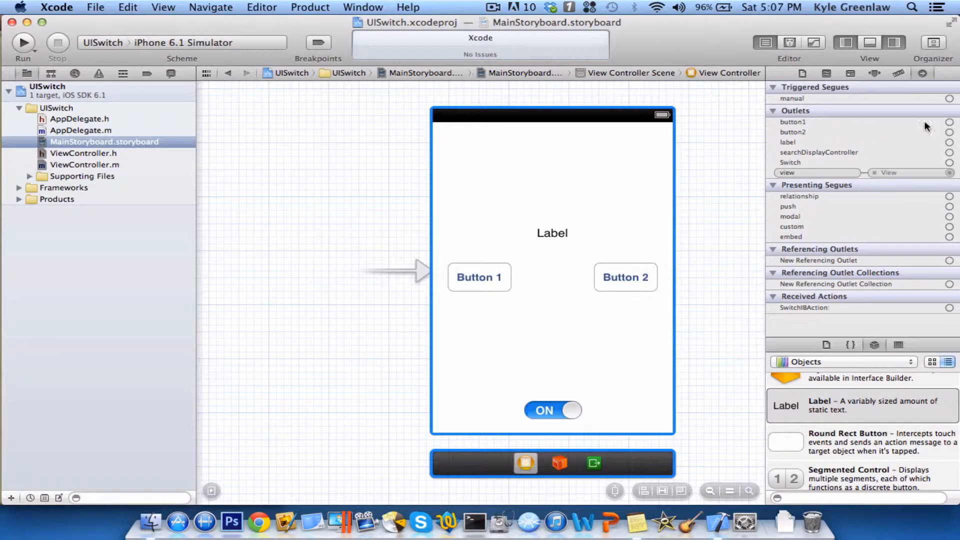
click(479, 277)
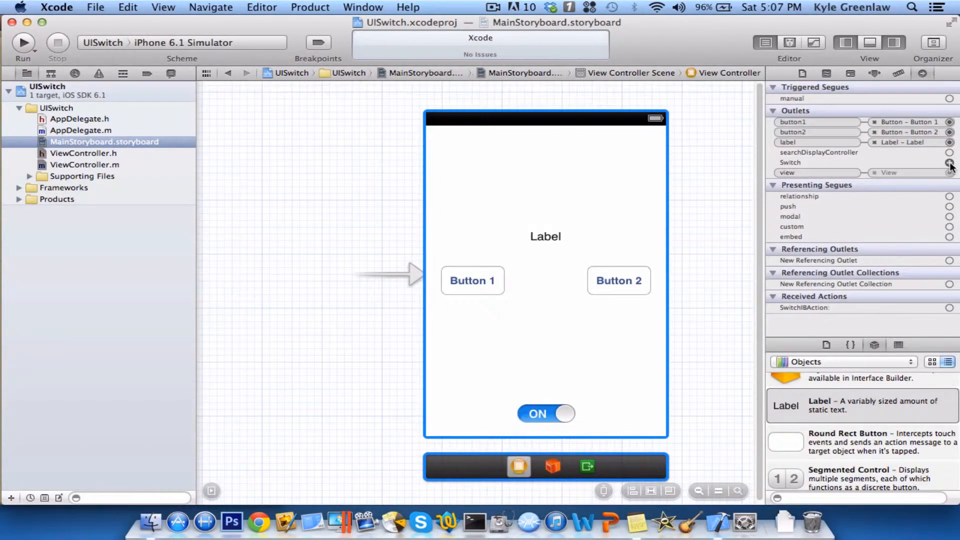
click(950, 162)
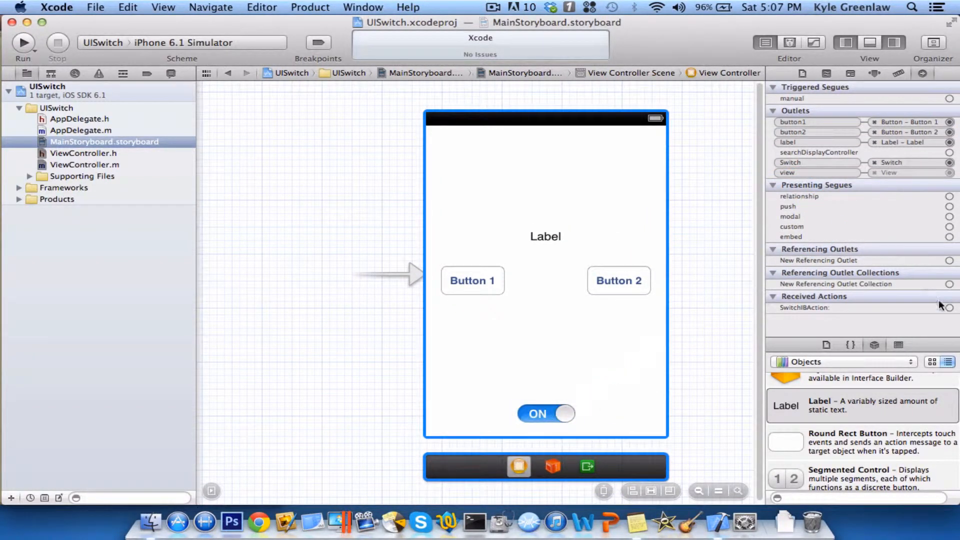
drag(952, 308, 834, 318)
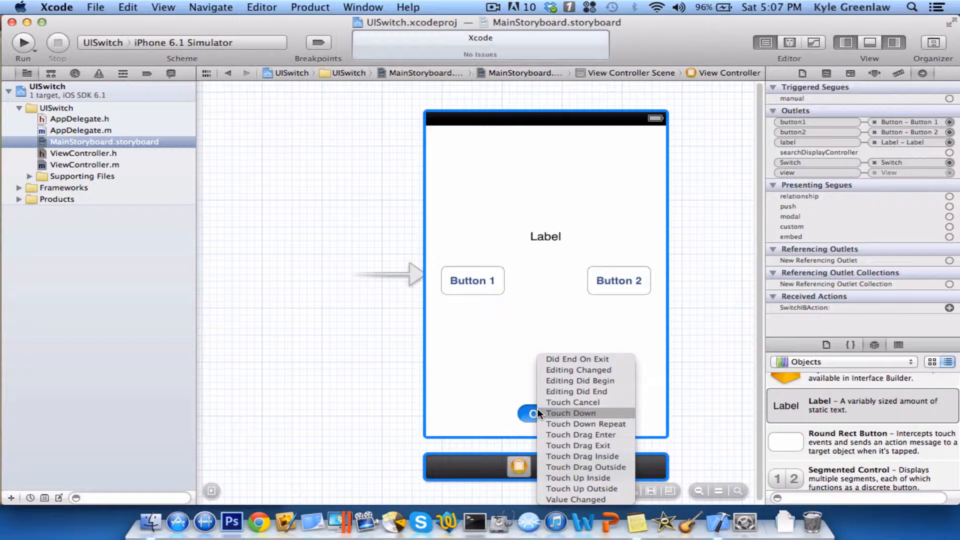
mouse_move(578, 478)
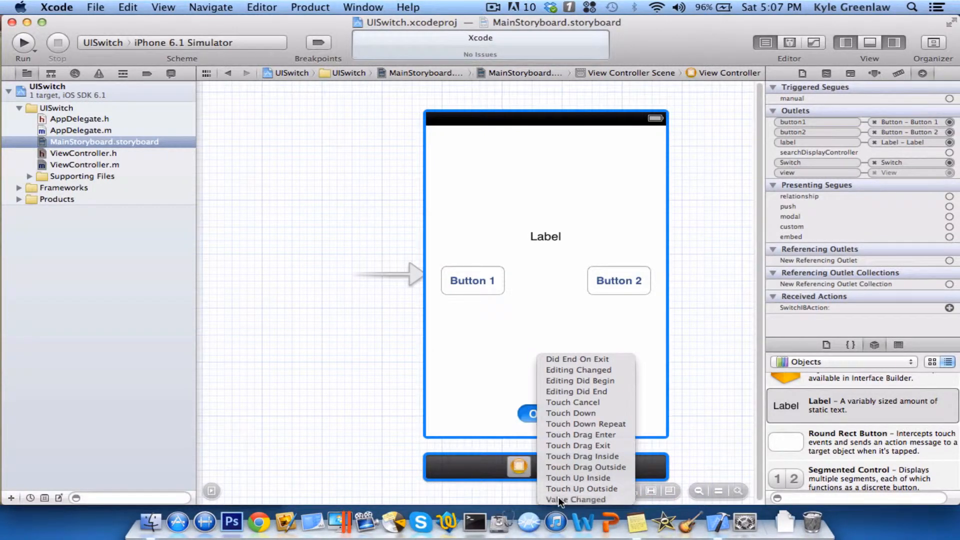
Step: Bind SwitchIBAction to the switch's Value Changed event and review the handler in ViewController.m
click(574, 499)
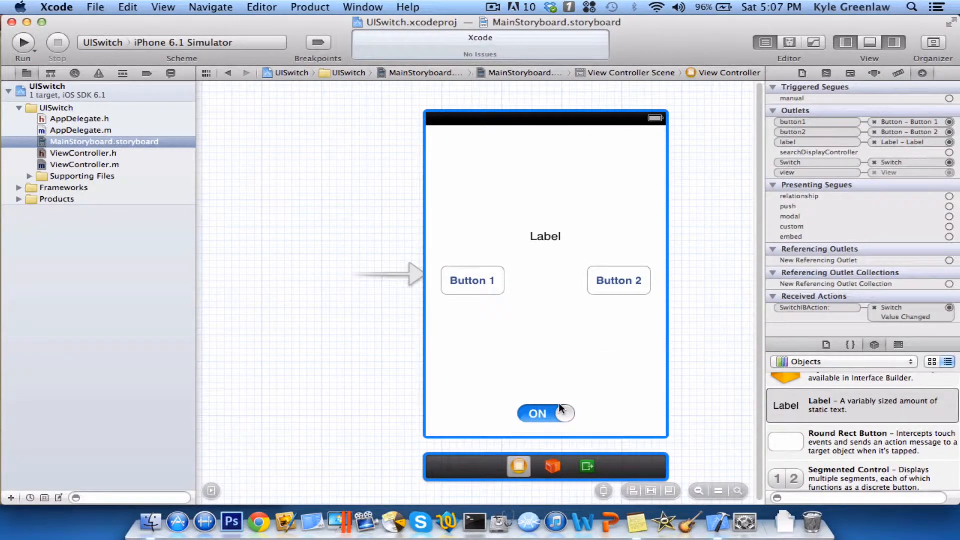
click(83, 164)
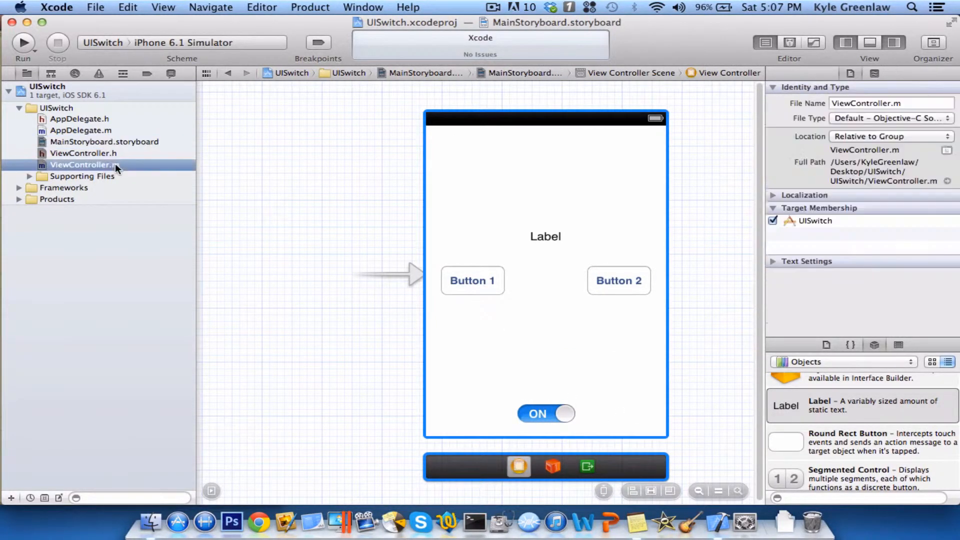
click(84, 164)
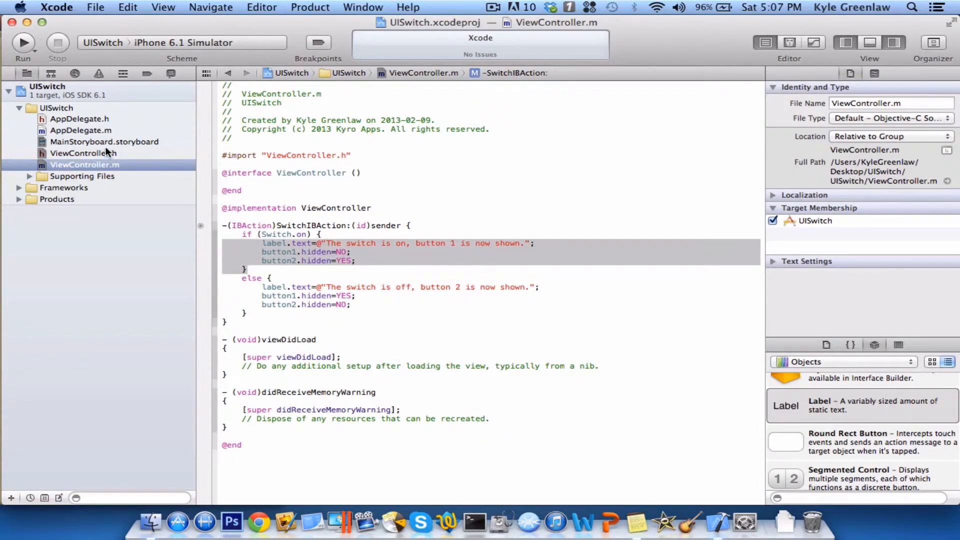
click(104, 141)
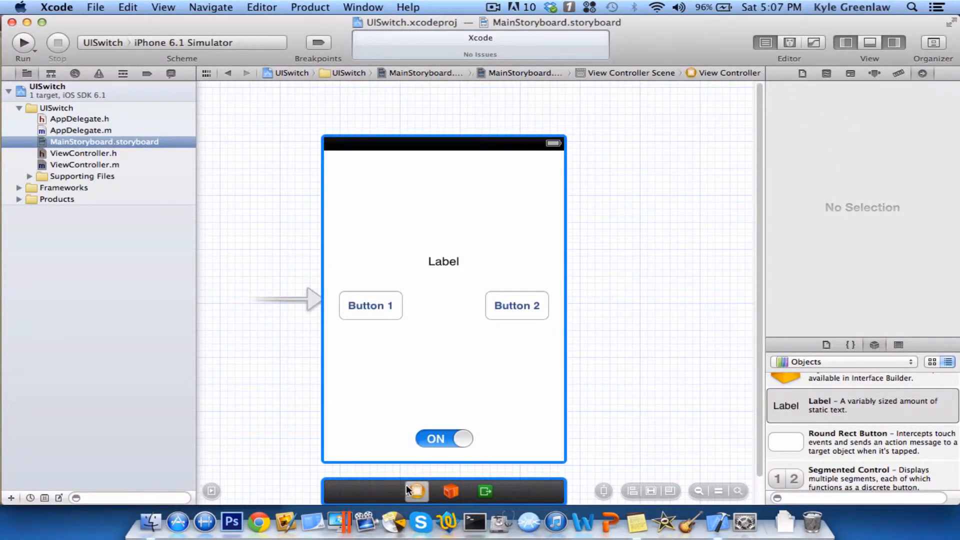
click(443, 439)
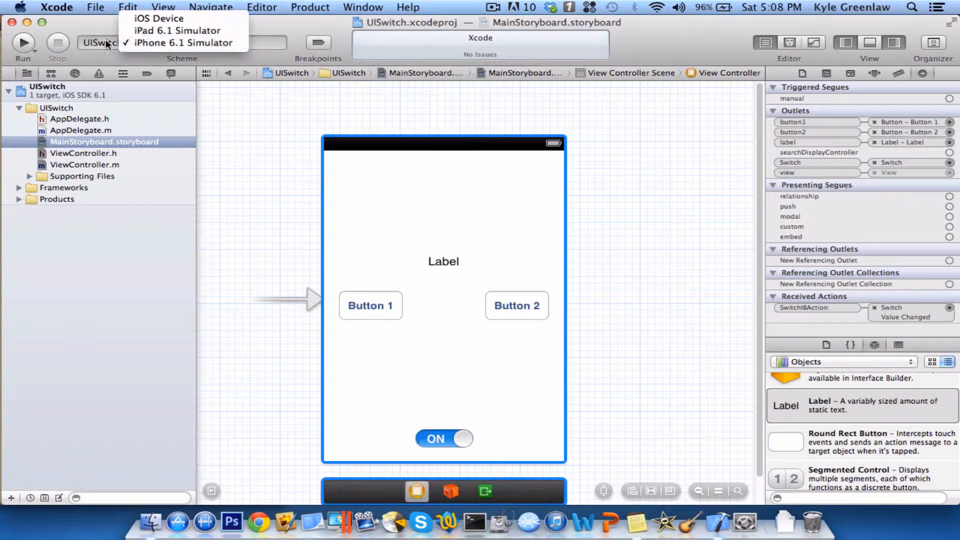
Step: Build and run on the iPhone 6.1 Simulator, showing Label, Button 1, Button 2 and the switch ON
click(182, 43)
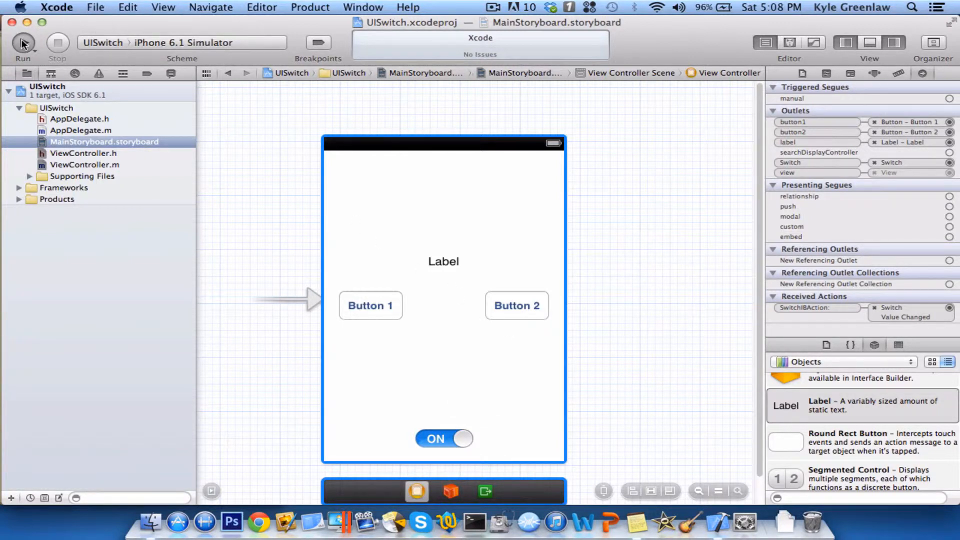
click(23, 46)
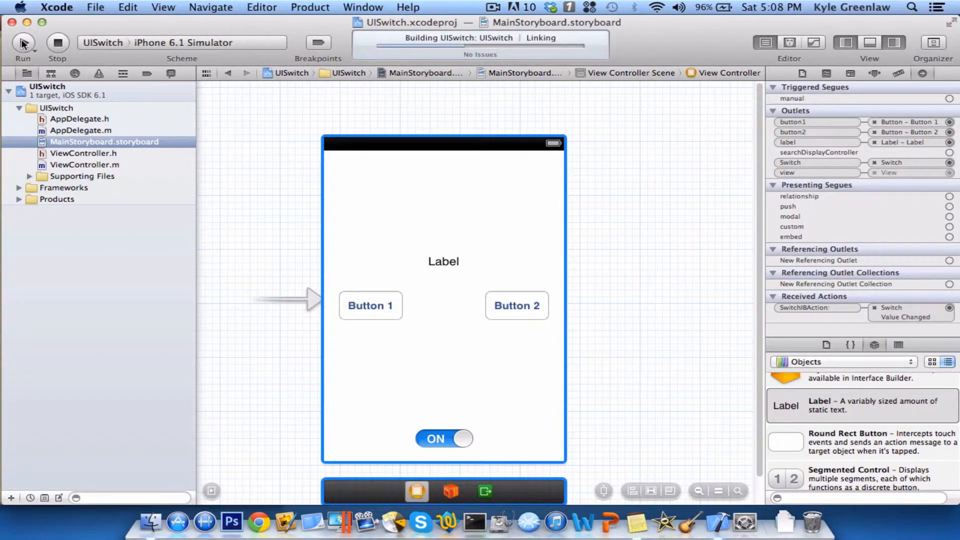
click(23, 43)
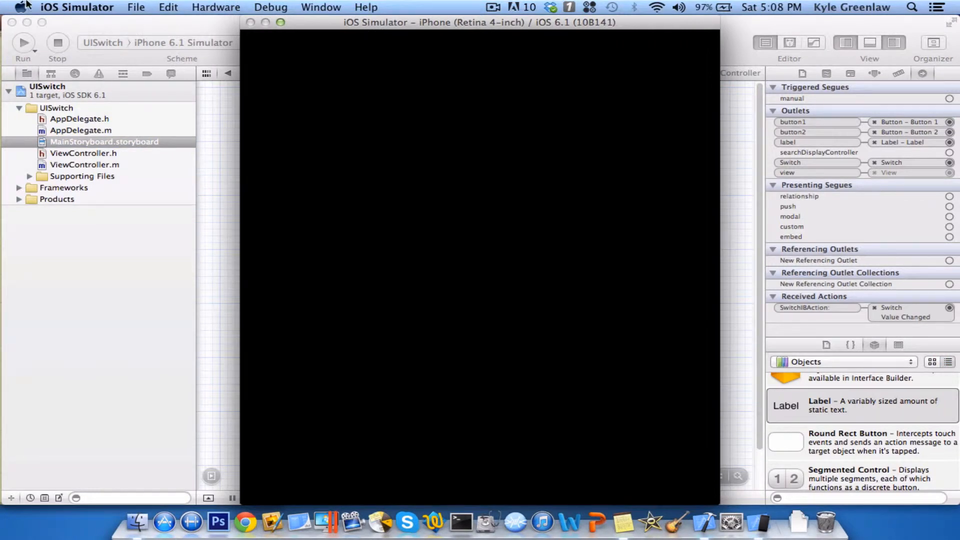
click(216, 7)
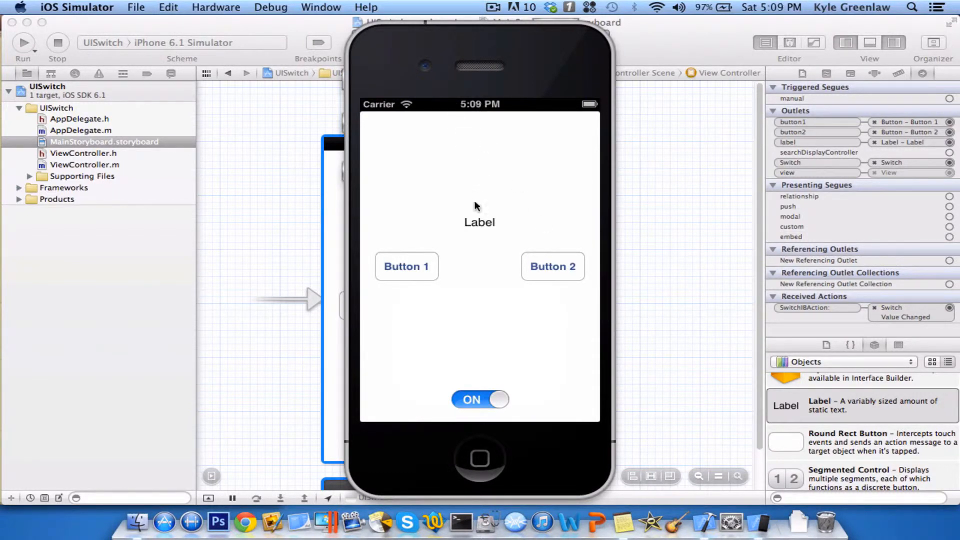
mouse_move(496, 211)
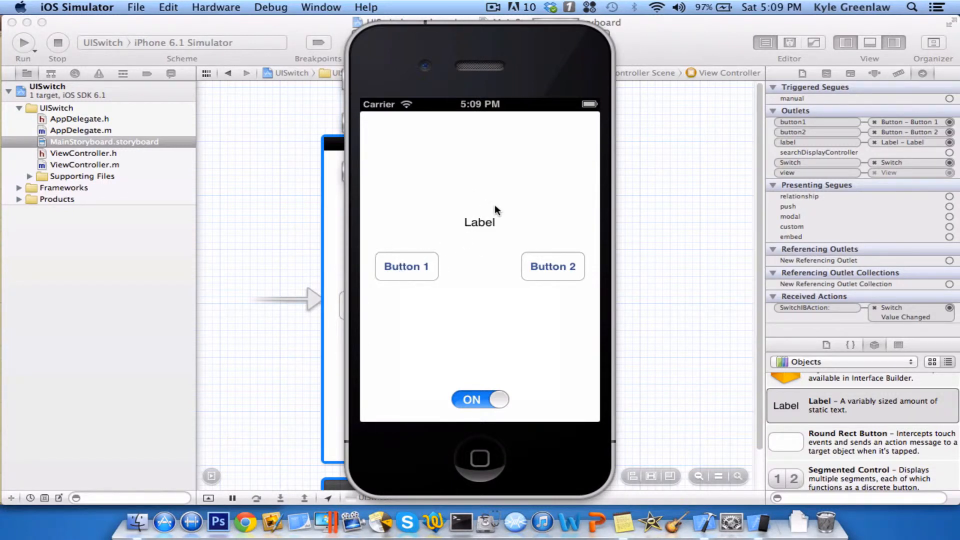
mouse_move(520, 331)
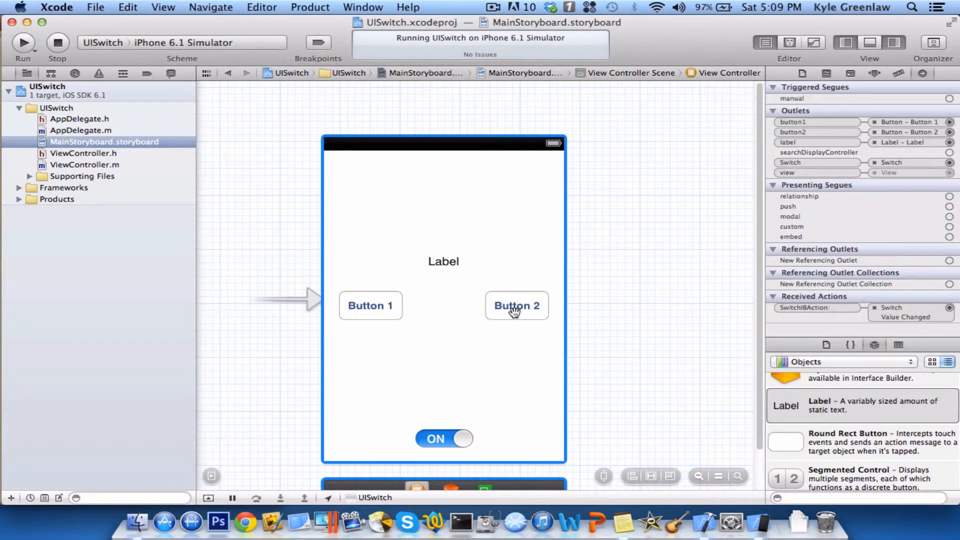
Step: Return to the storyboard, select Button 2 and show its Attributes inspector to mark it Hidden
click(516, 305)
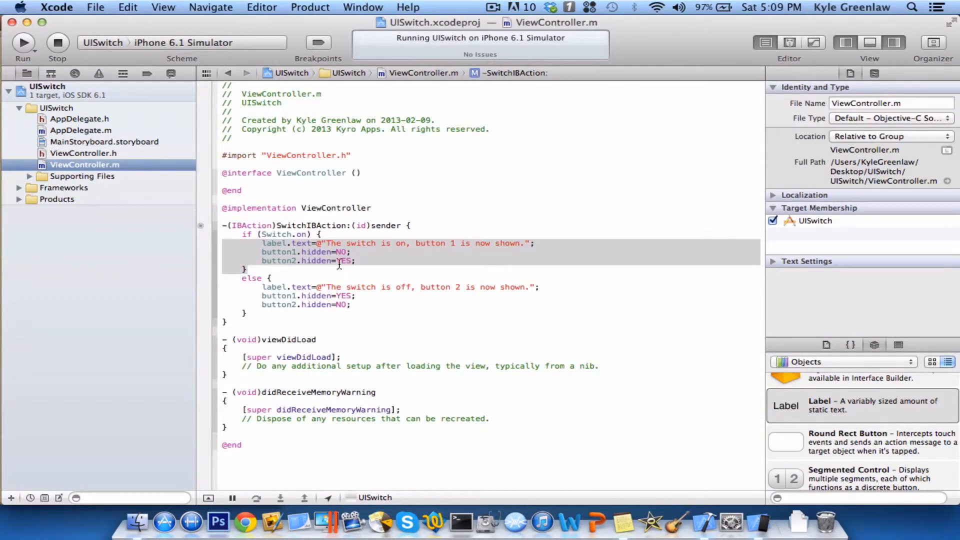
click(335, 243)
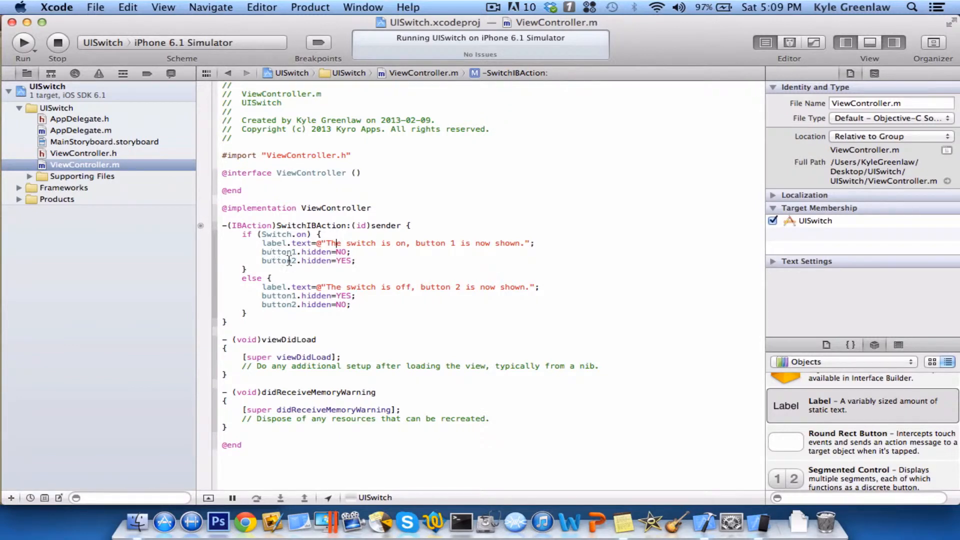
click(104, 141)
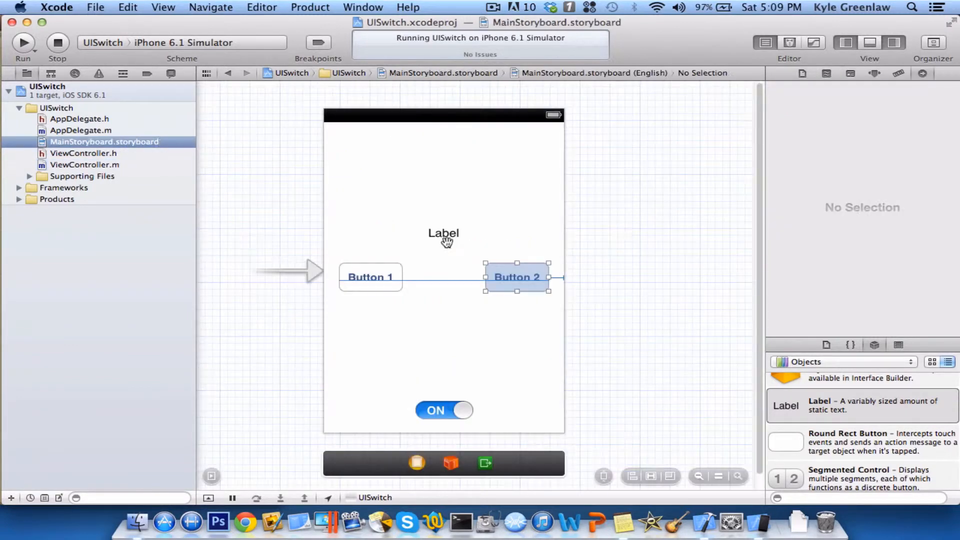
click(516, 277)
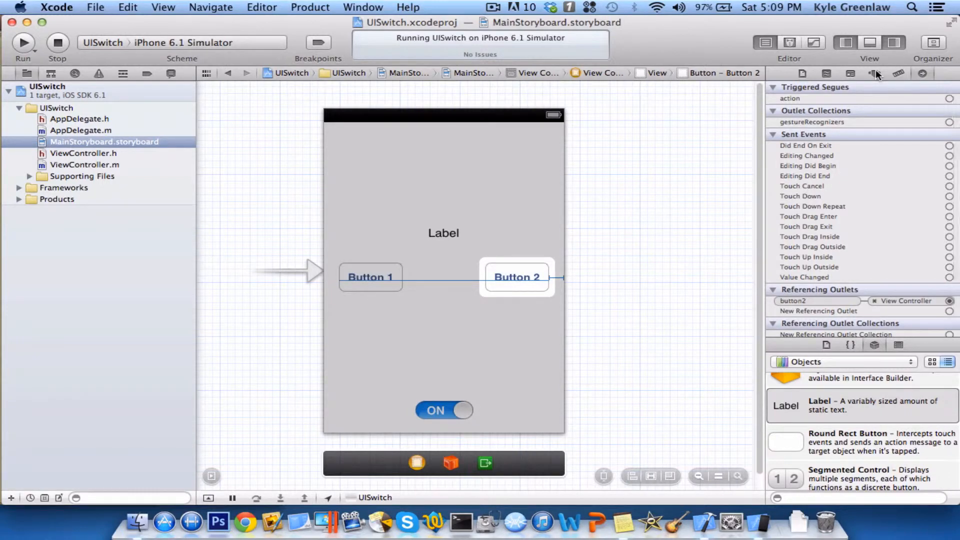
click(875, 73)
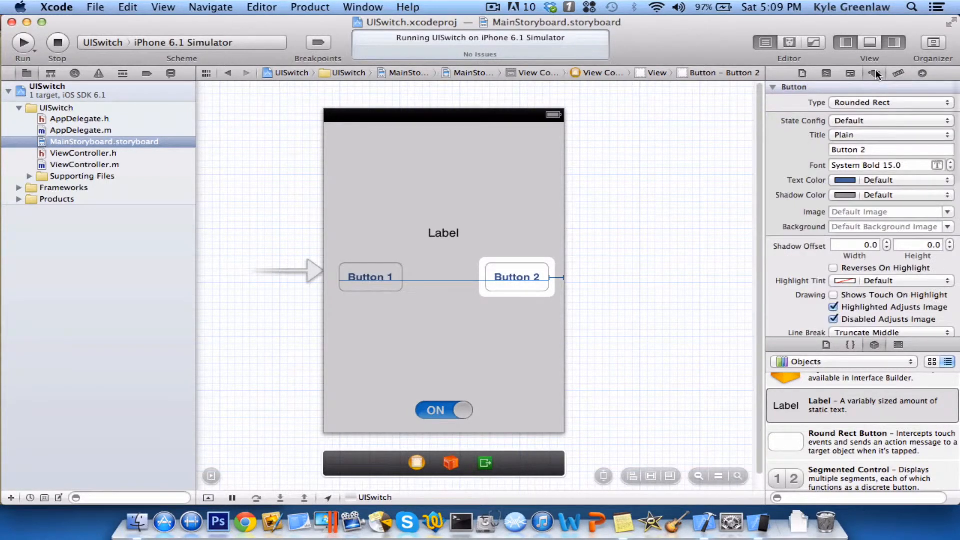
scroll(down, 3)
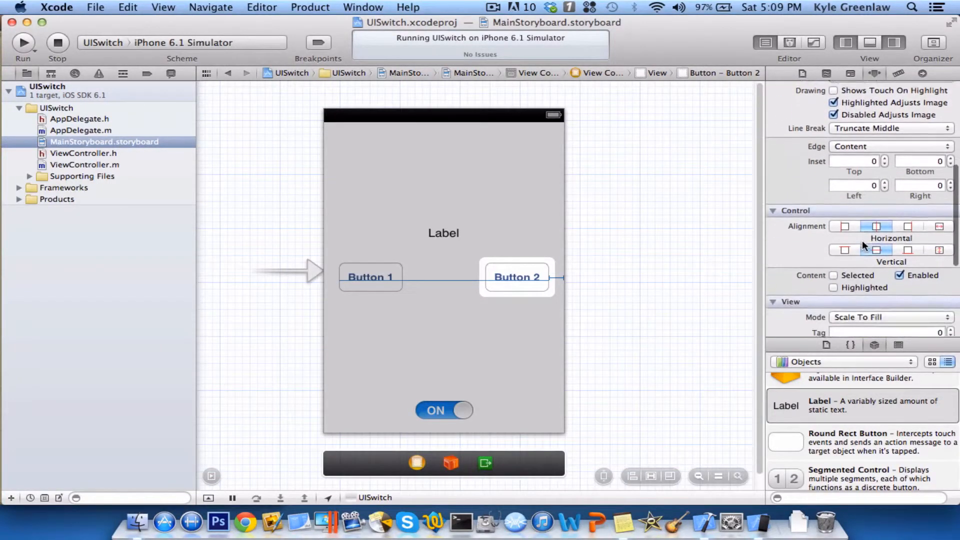
scroll(down, 3)
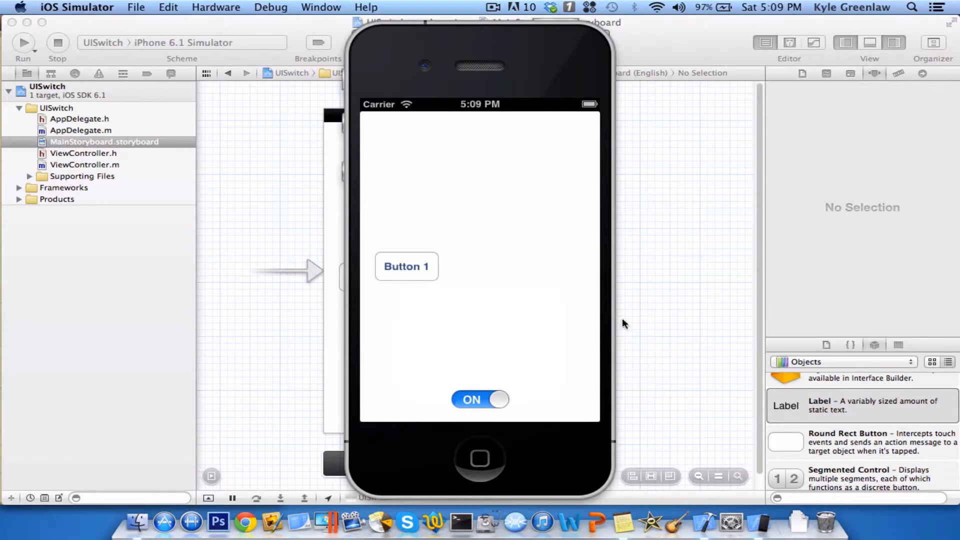
mouse_move(479, 378)
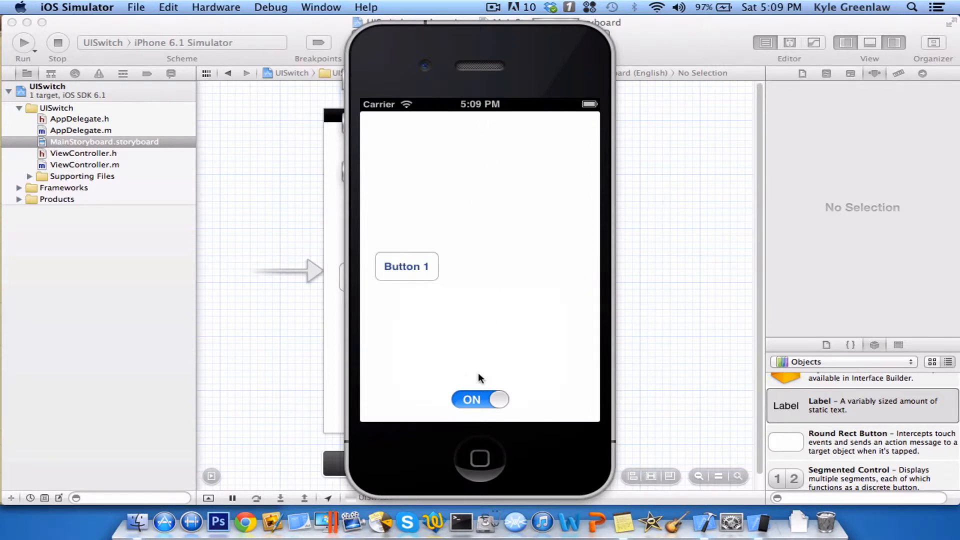
Step: Tap the switch OFF to show Button 2's message, then ON to restore Button 1's message
click(480, 399)
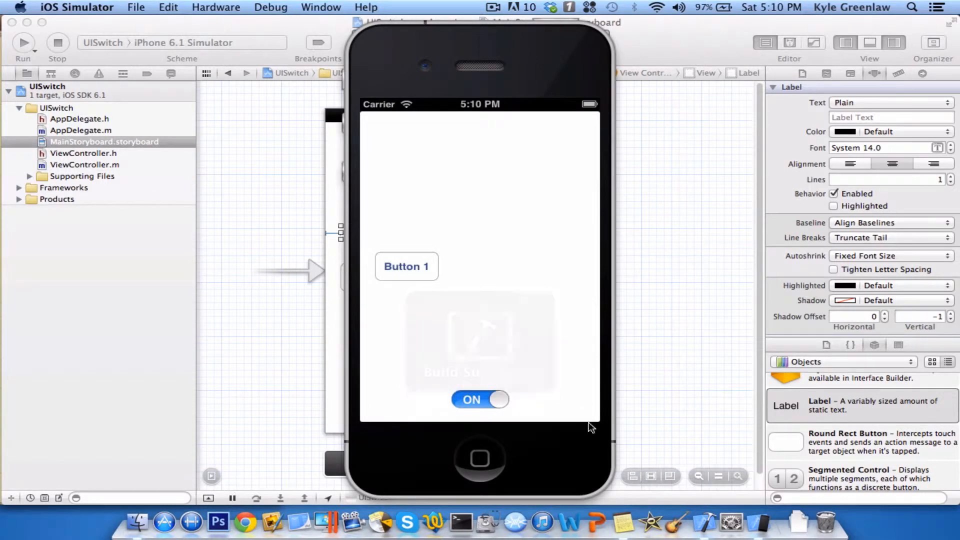
click(480, 400)
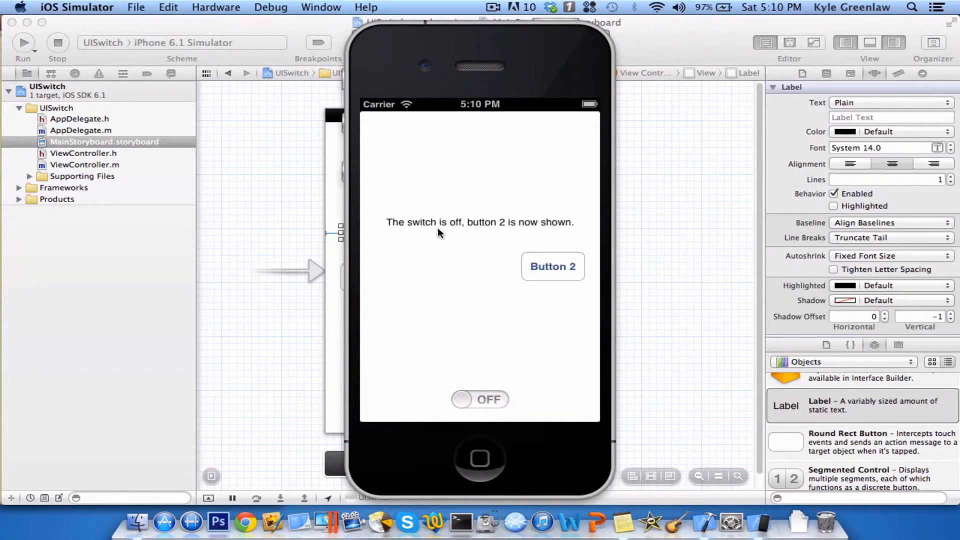
mouse_move(674, 242)
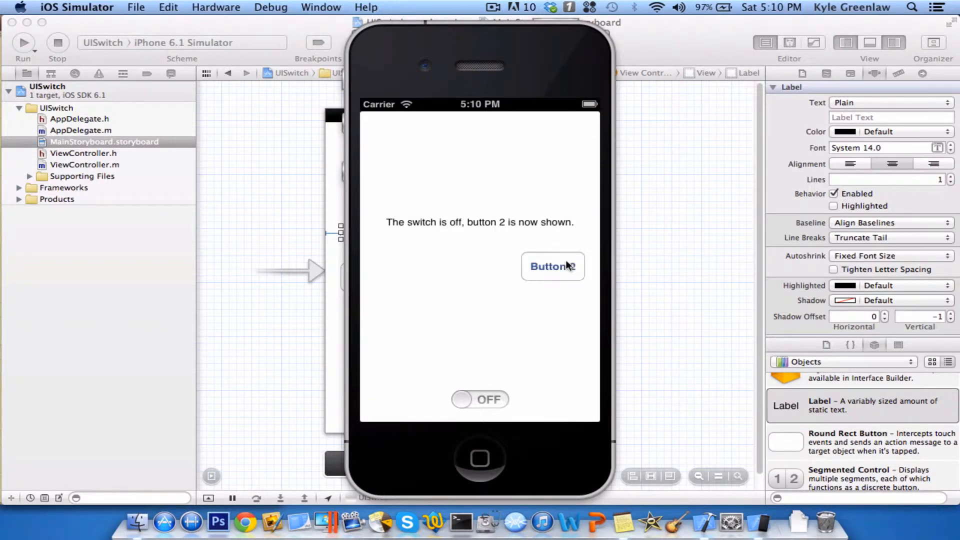
click(481, 399)
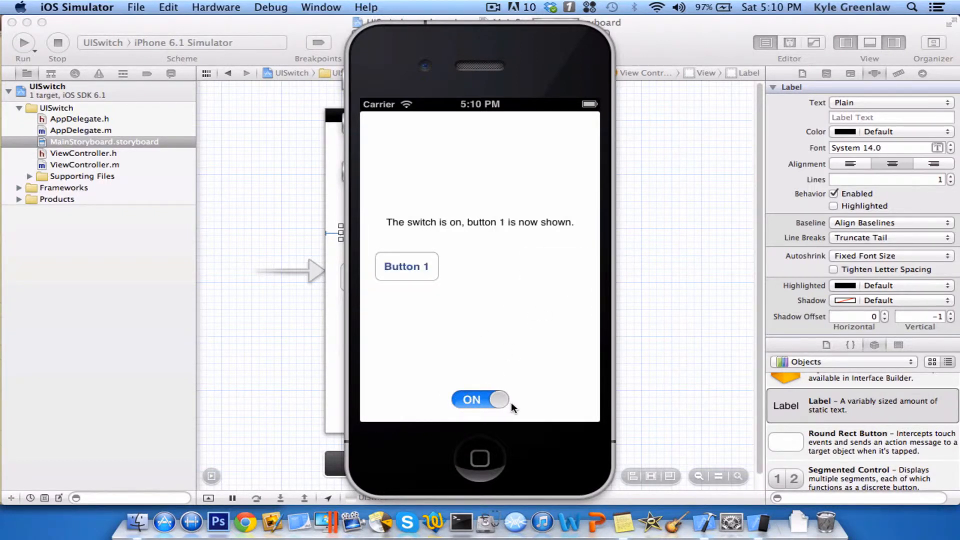
mouse_move(428, 257)
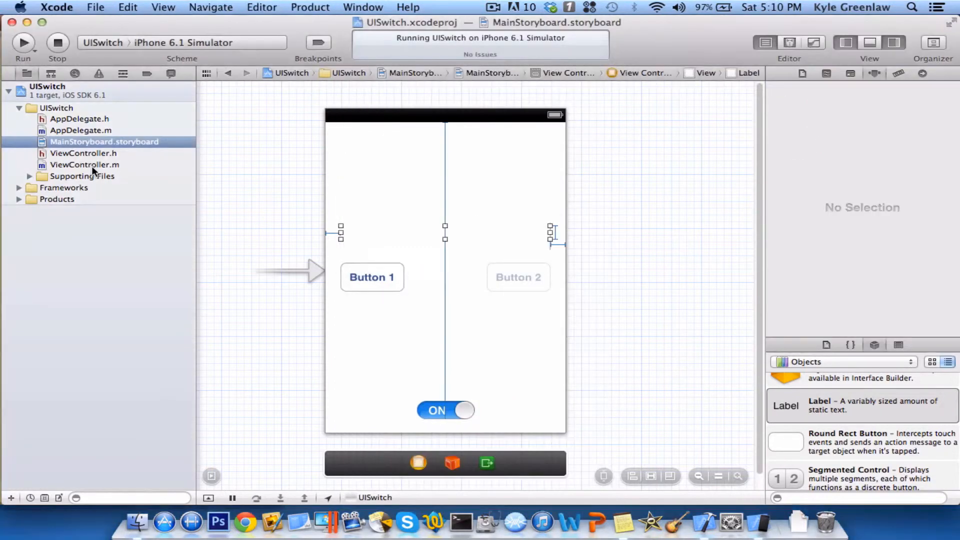
Step: Show ViewController.m with the completed SwitchIBAction handler
click(84, 165)
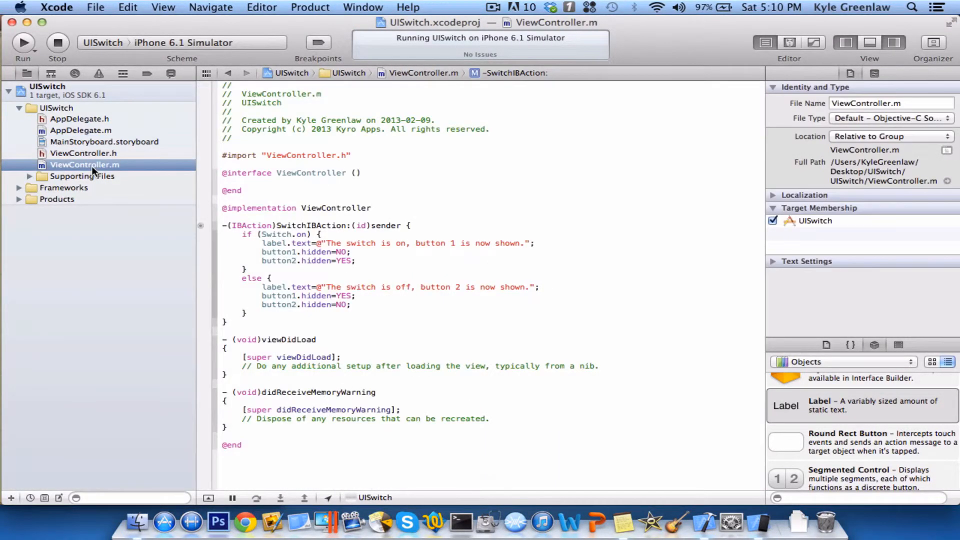